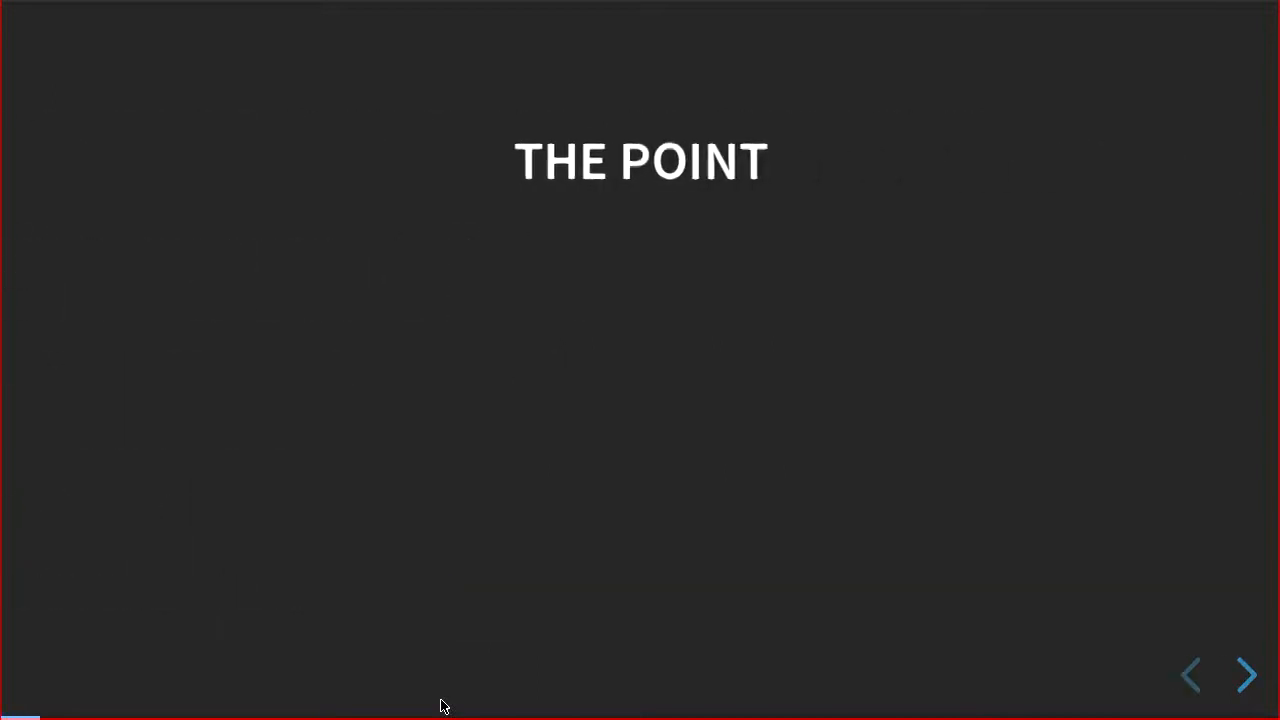
pyautogui.click(1244, 676)
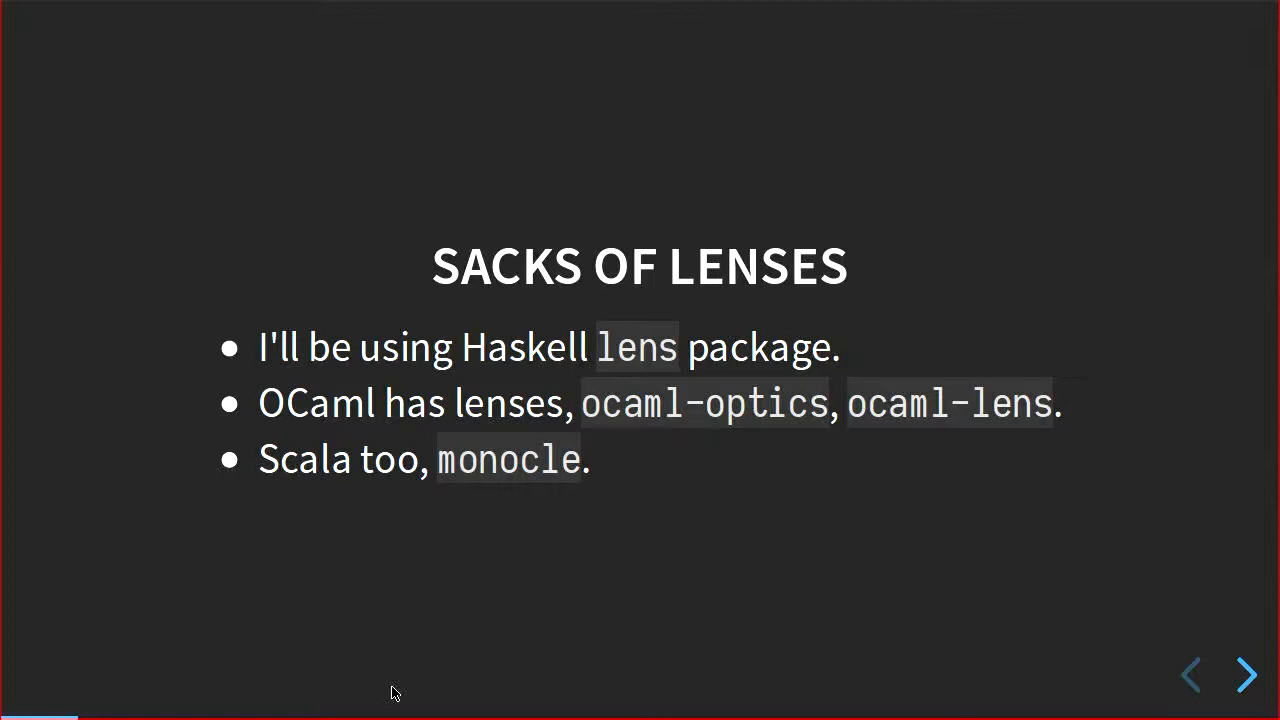
pyautogui.moveTo(336, 694)
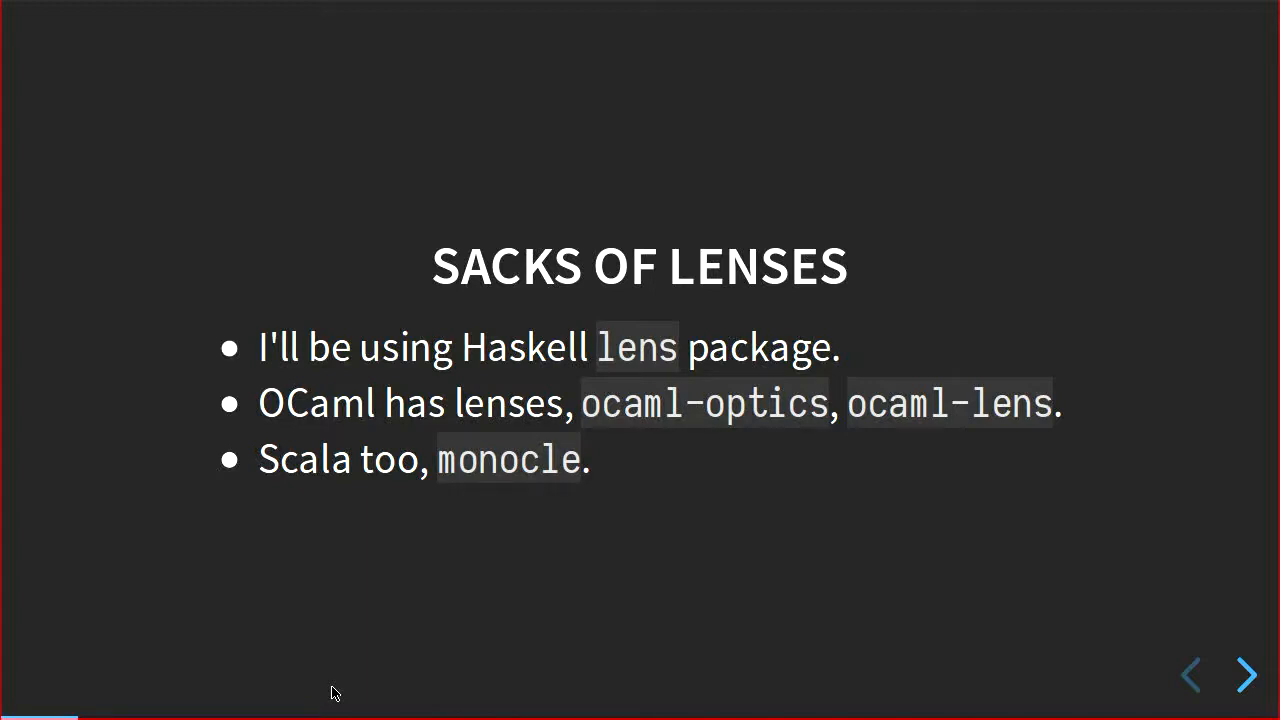
pyautogui.click(1242, 676)
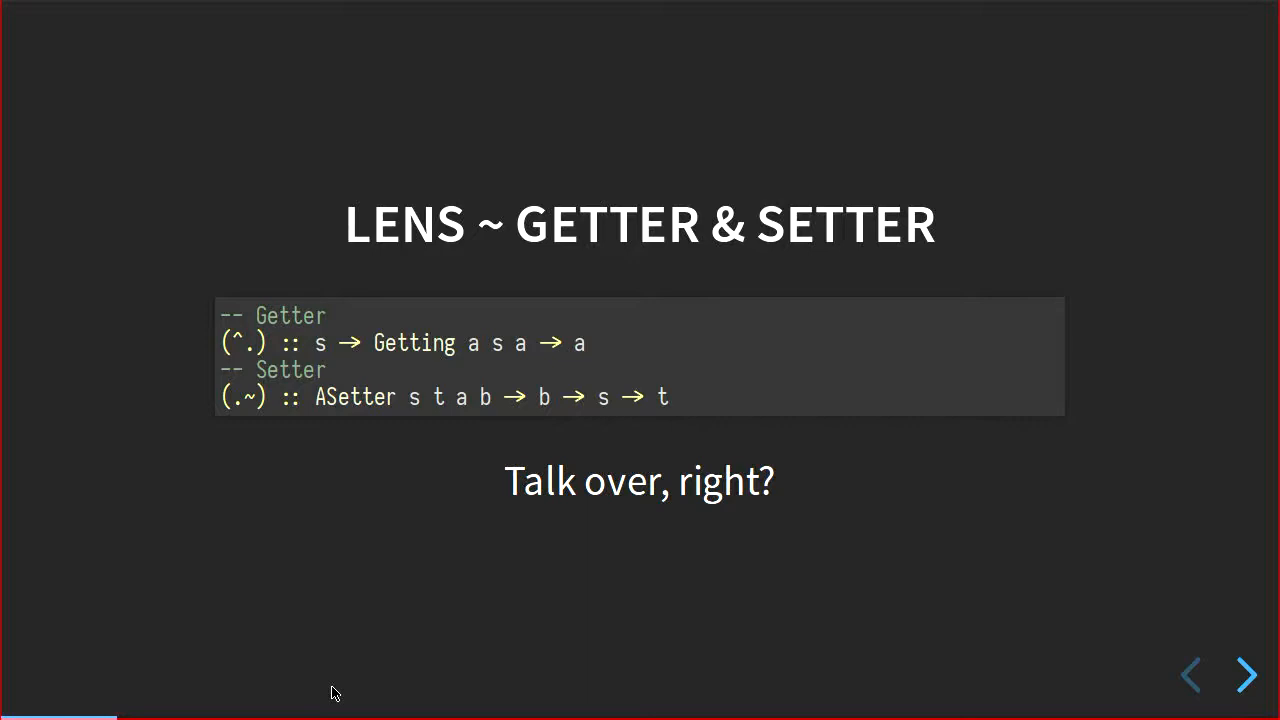
pyautogui.click(1244, 680)
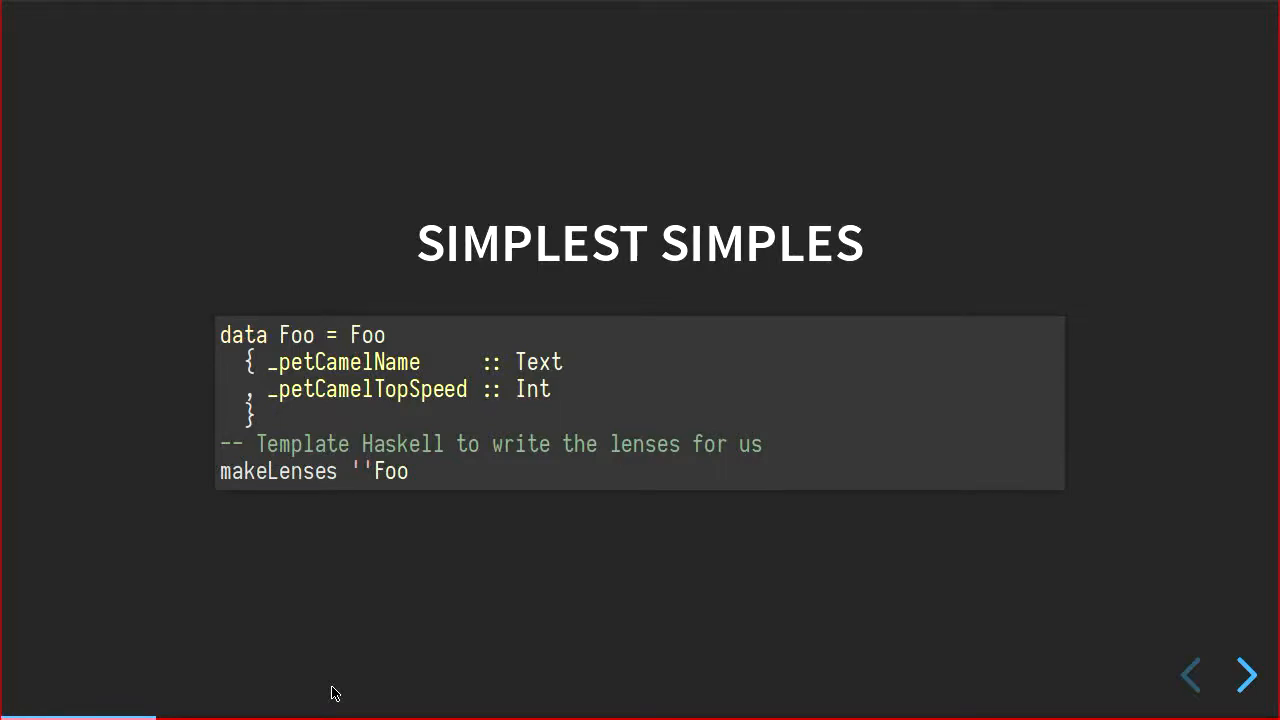
pyautogui.click(1244, 680)
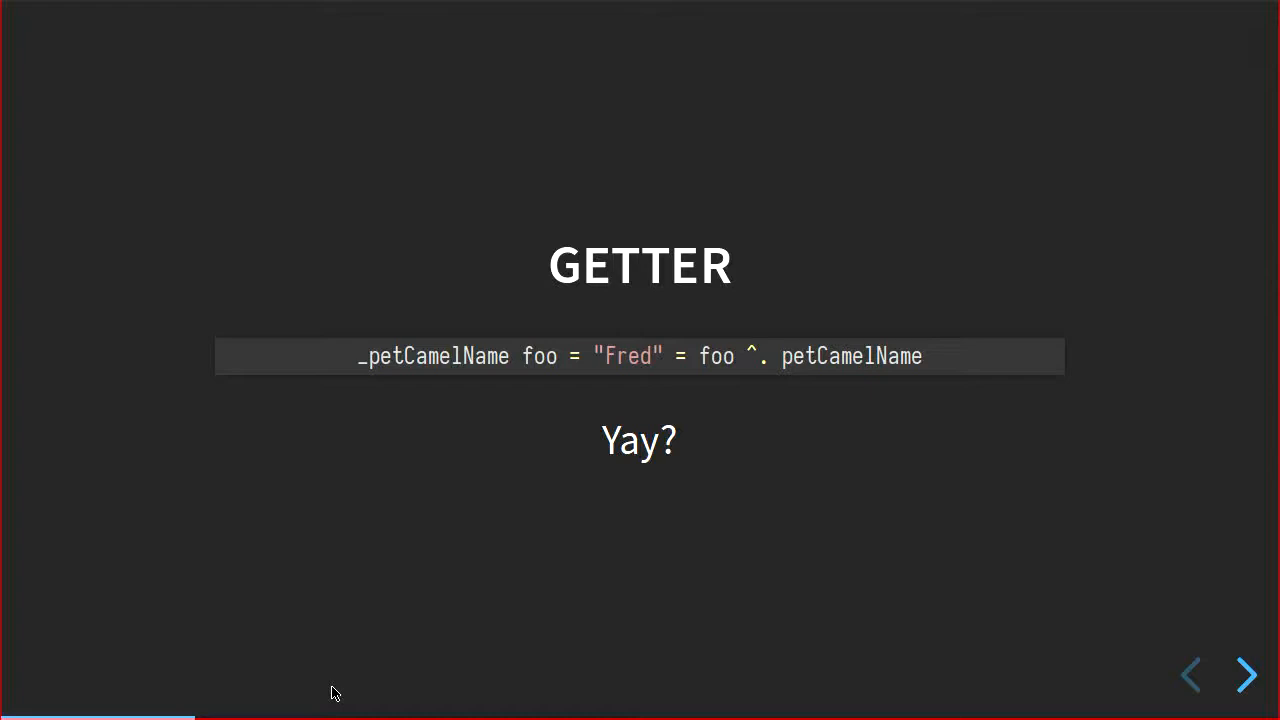
pyautogui.click(1244, 678)
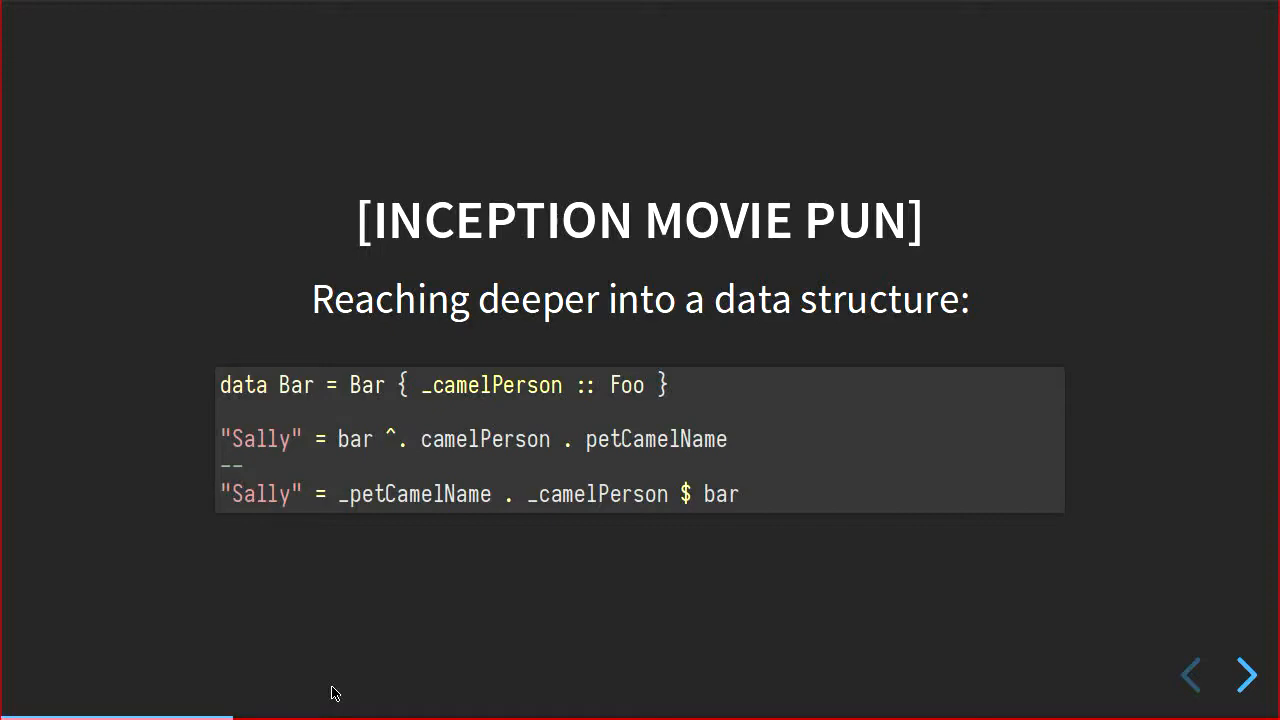
pyautogui.click(1244, 676)
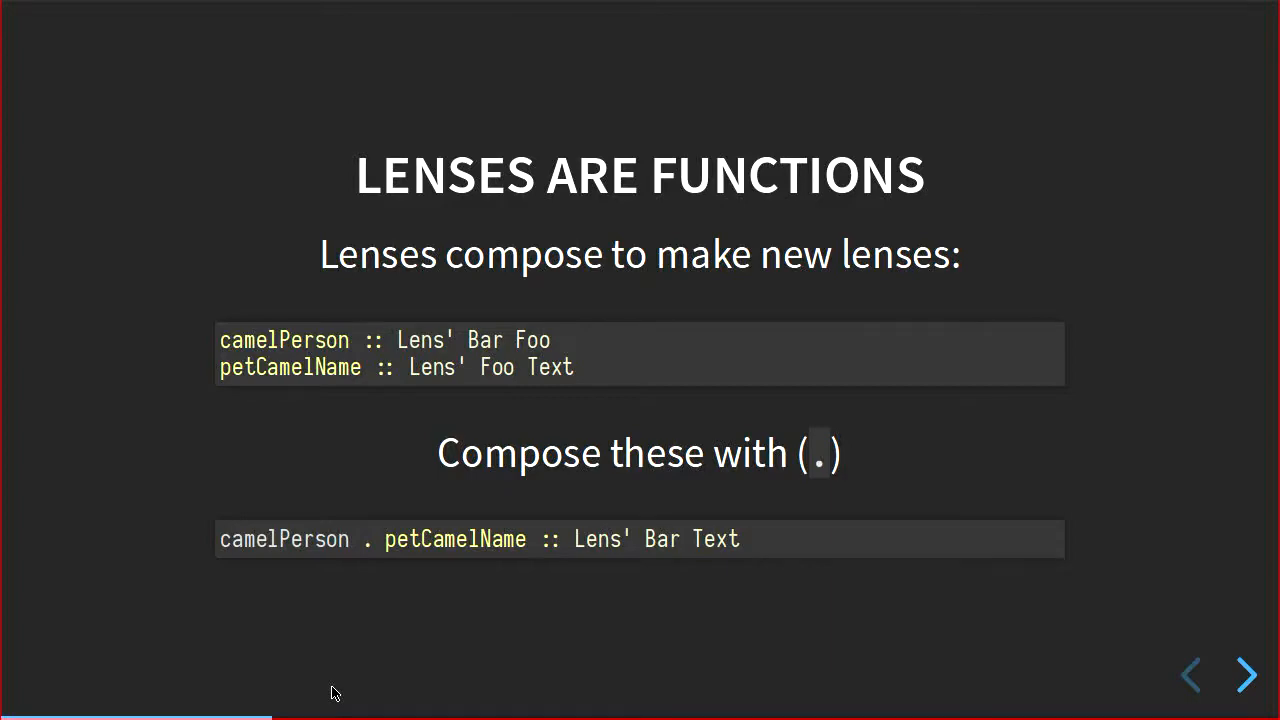
pyautogui.click(1244, 676)
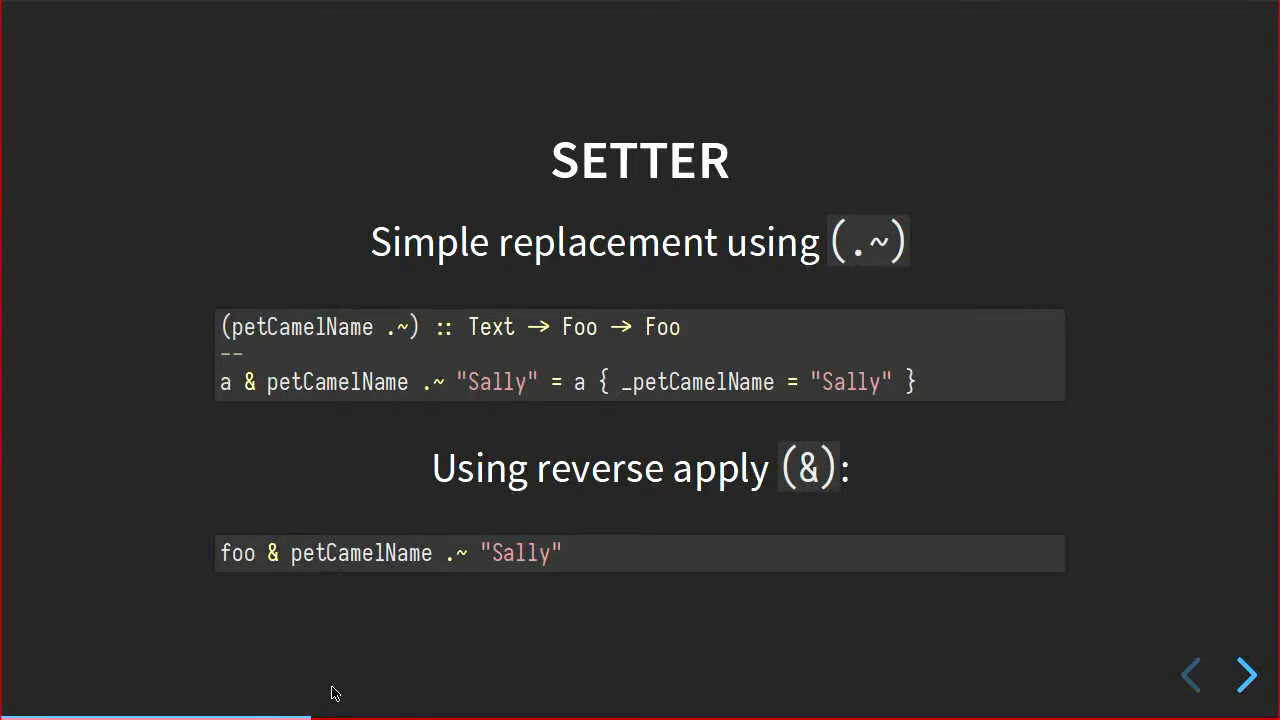
pyautogui.click(1244, 676)
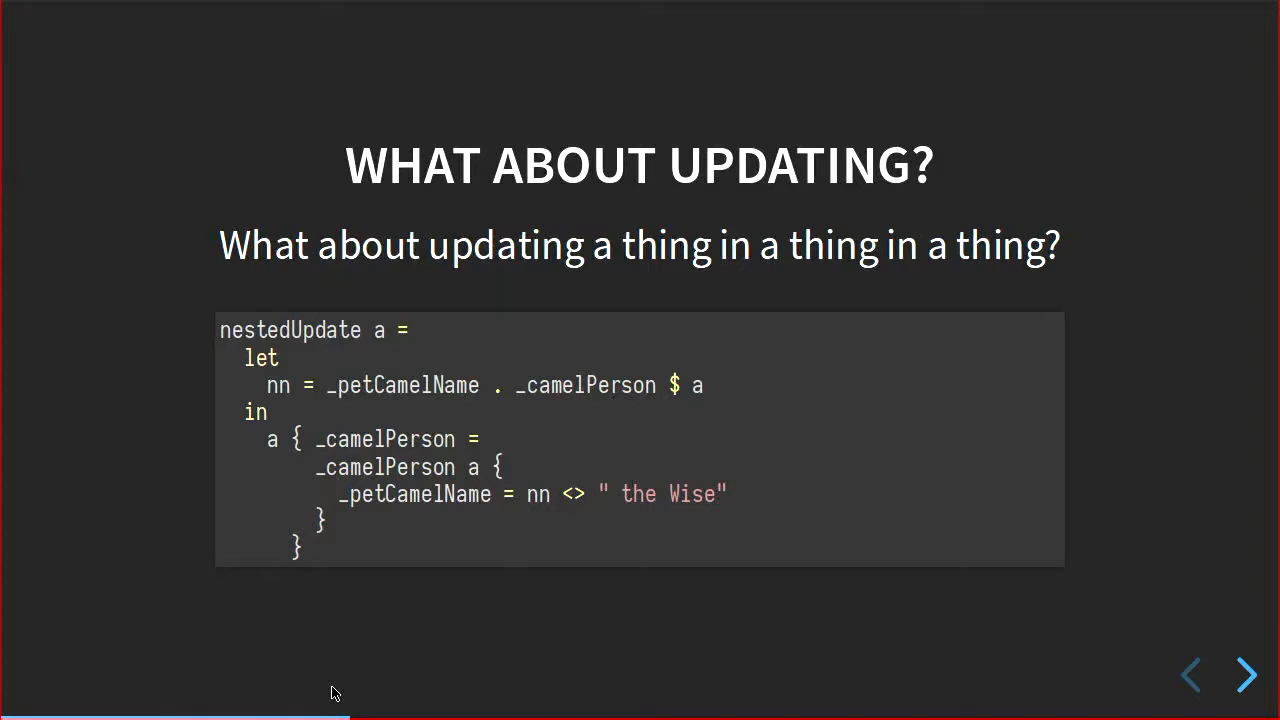
pyautogui.click(1244, 676)
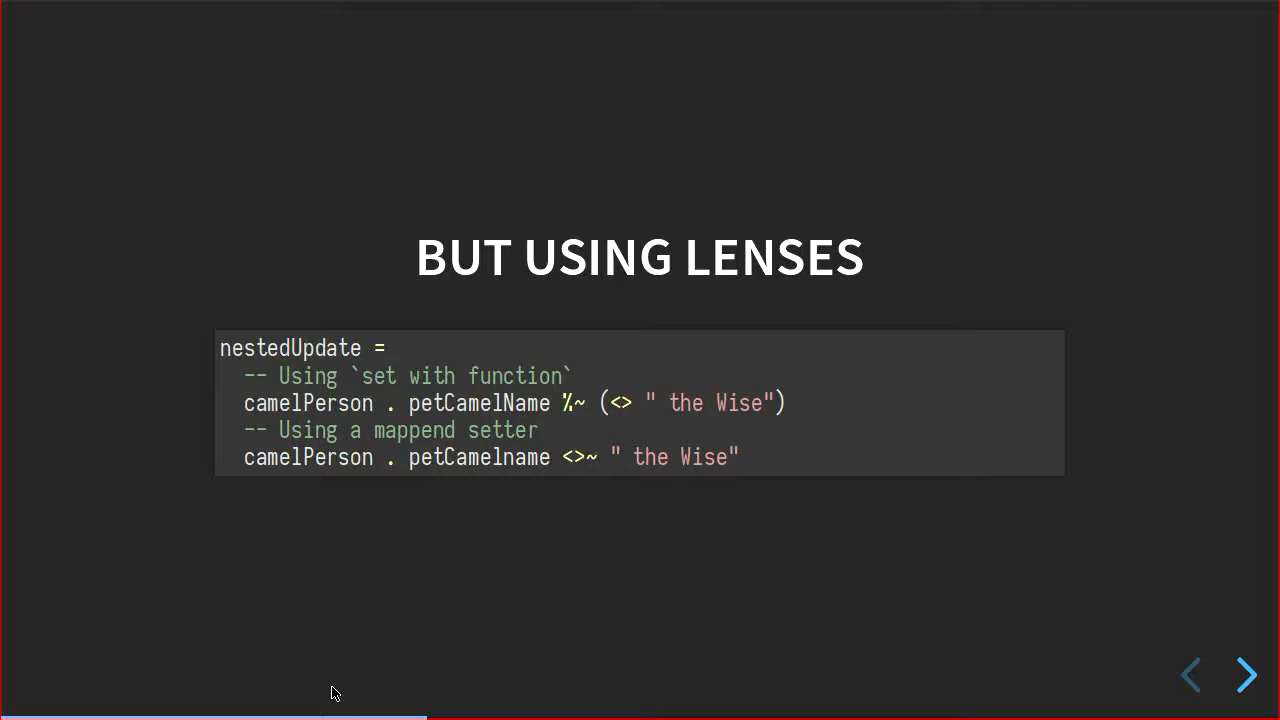
pyautogui.click(1244, 678)
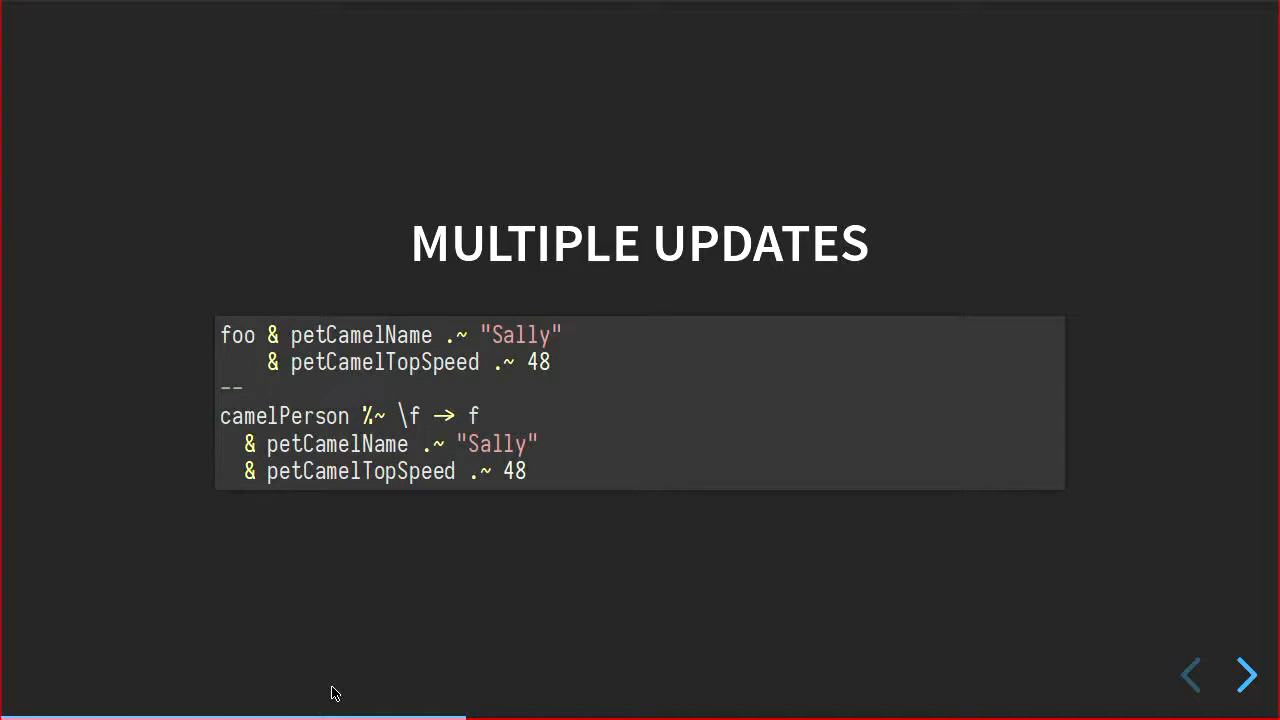
pyautogui.click(1244, 676)
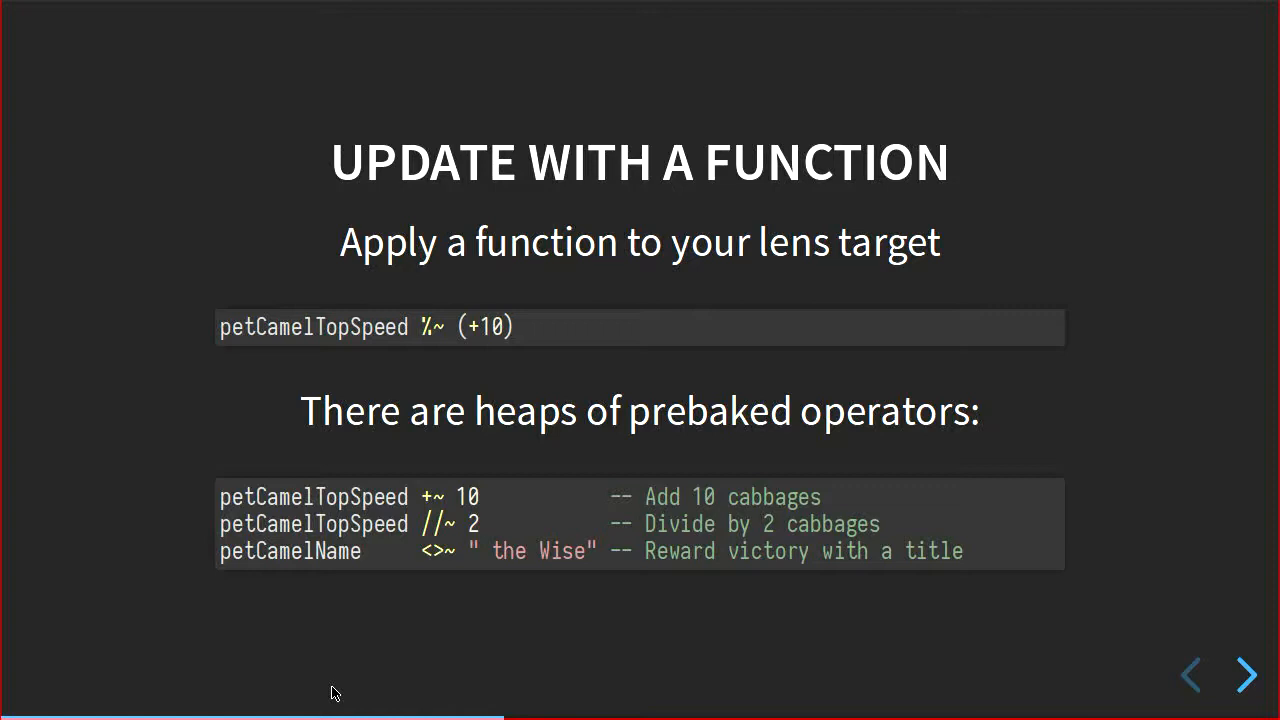
pyautogui.click(1240, 680)
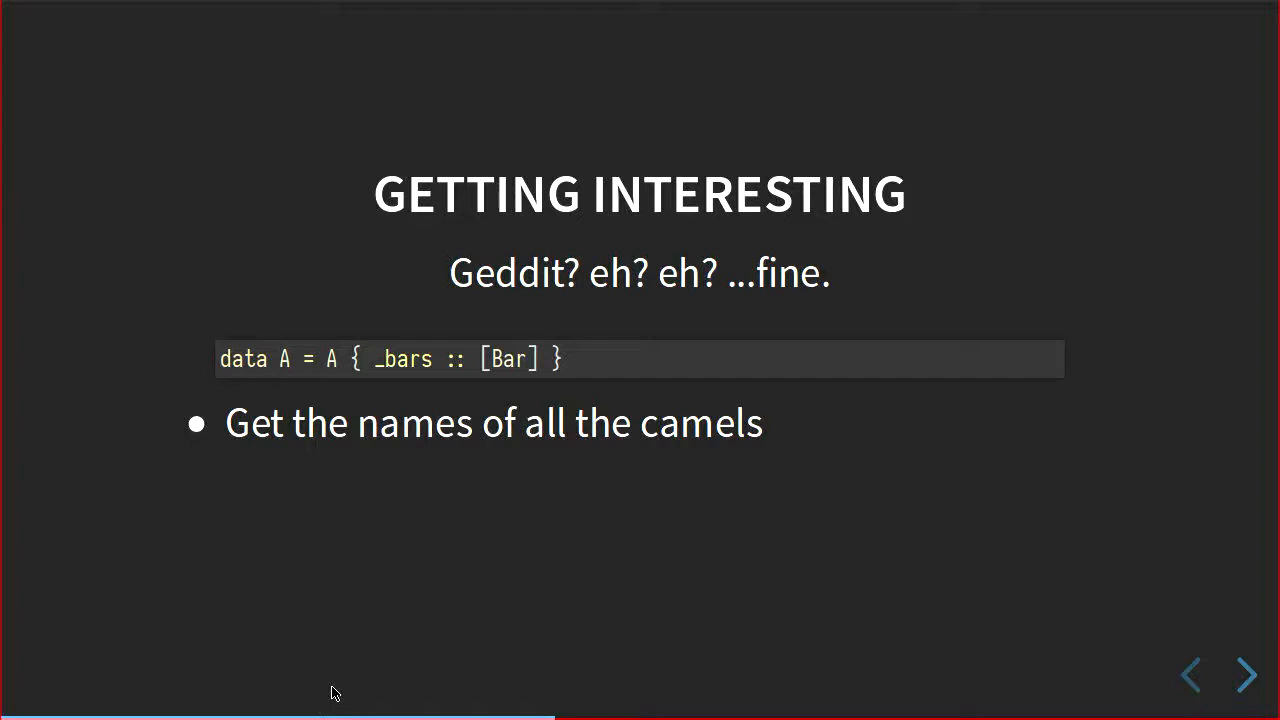
pyautogui.click(1244, 676)
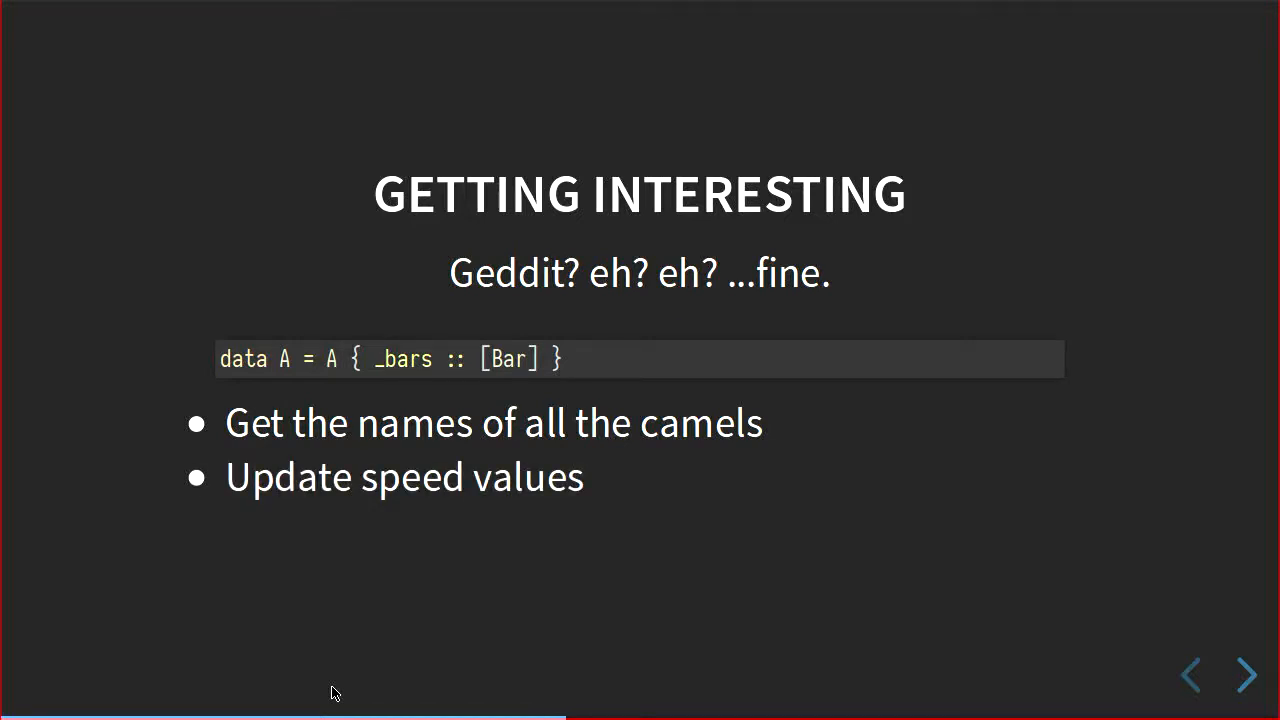
pyautogui.click(1244, 676)
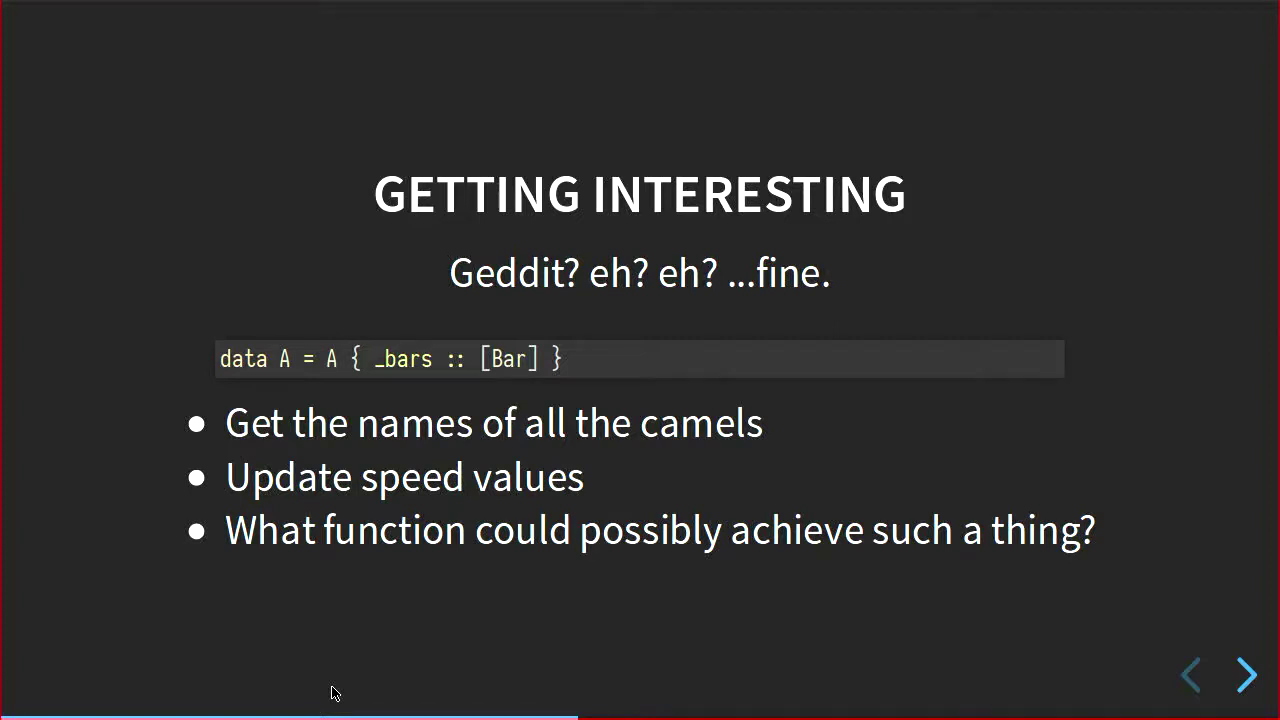
pyautogui.click(1244, 676)
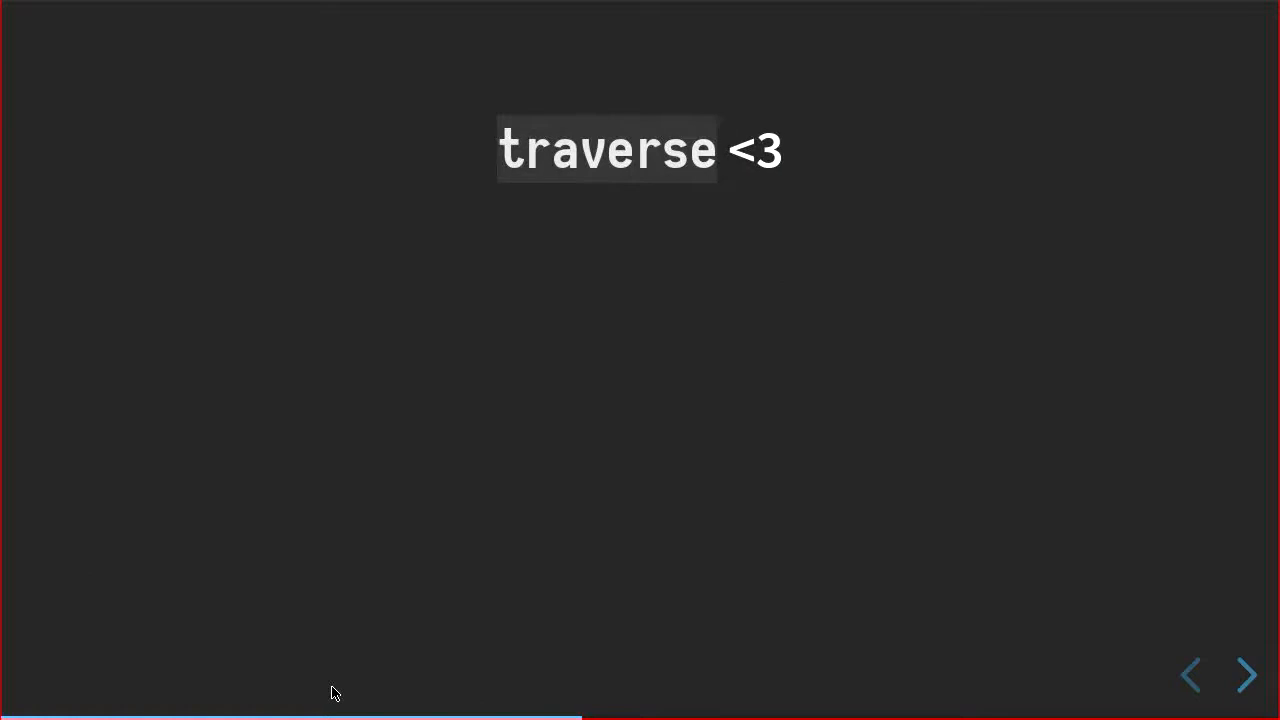
pyautogui.click(1242, 672)
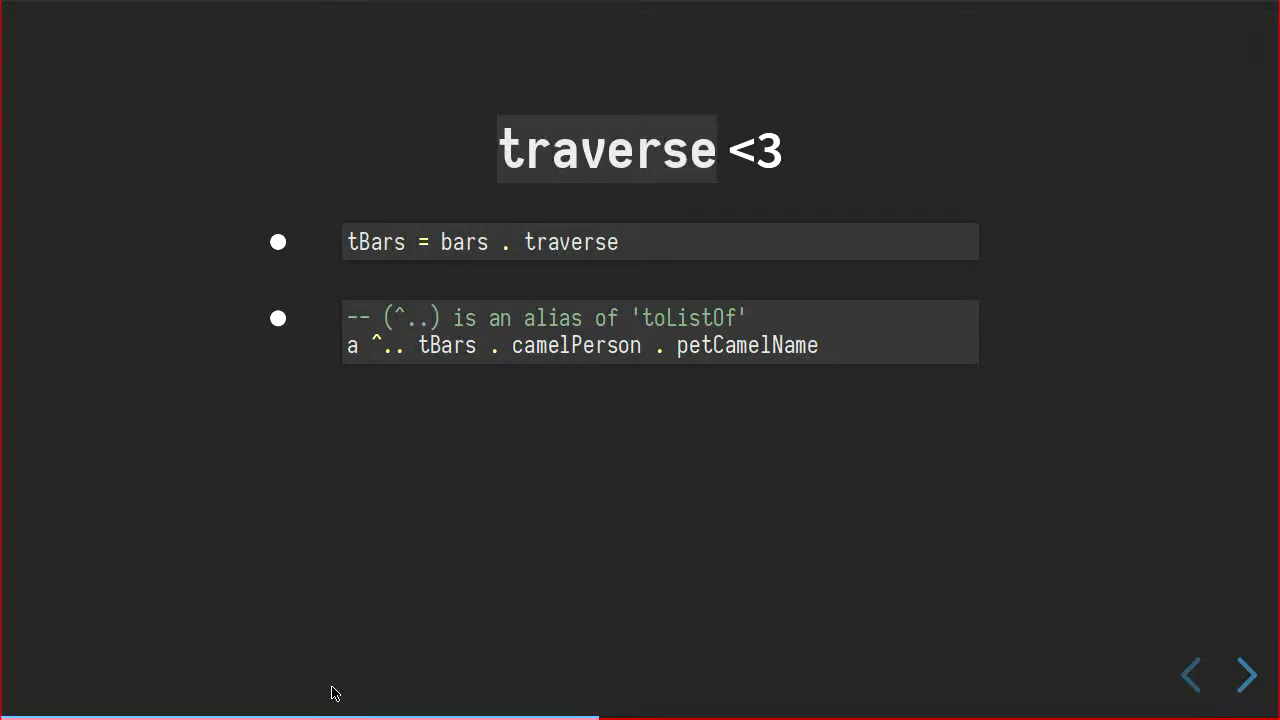
pyautogui.click(1246, 676)
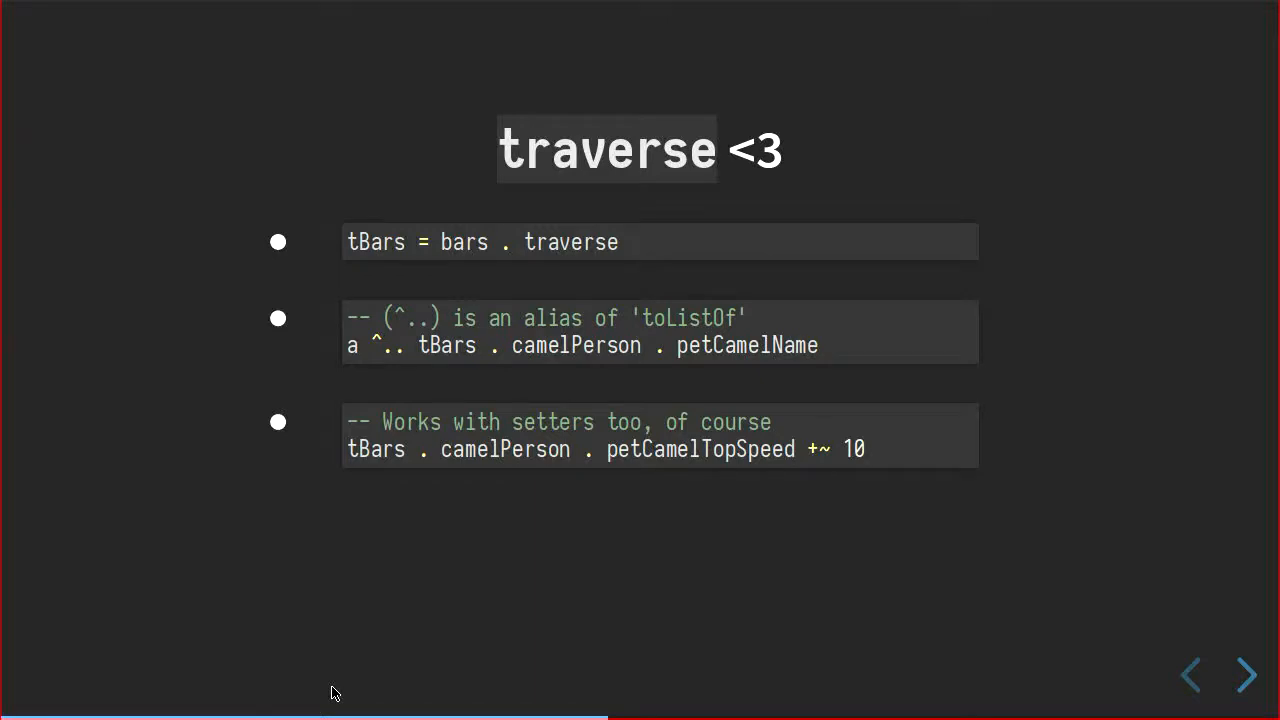
pyautogui.click(1244, 676)
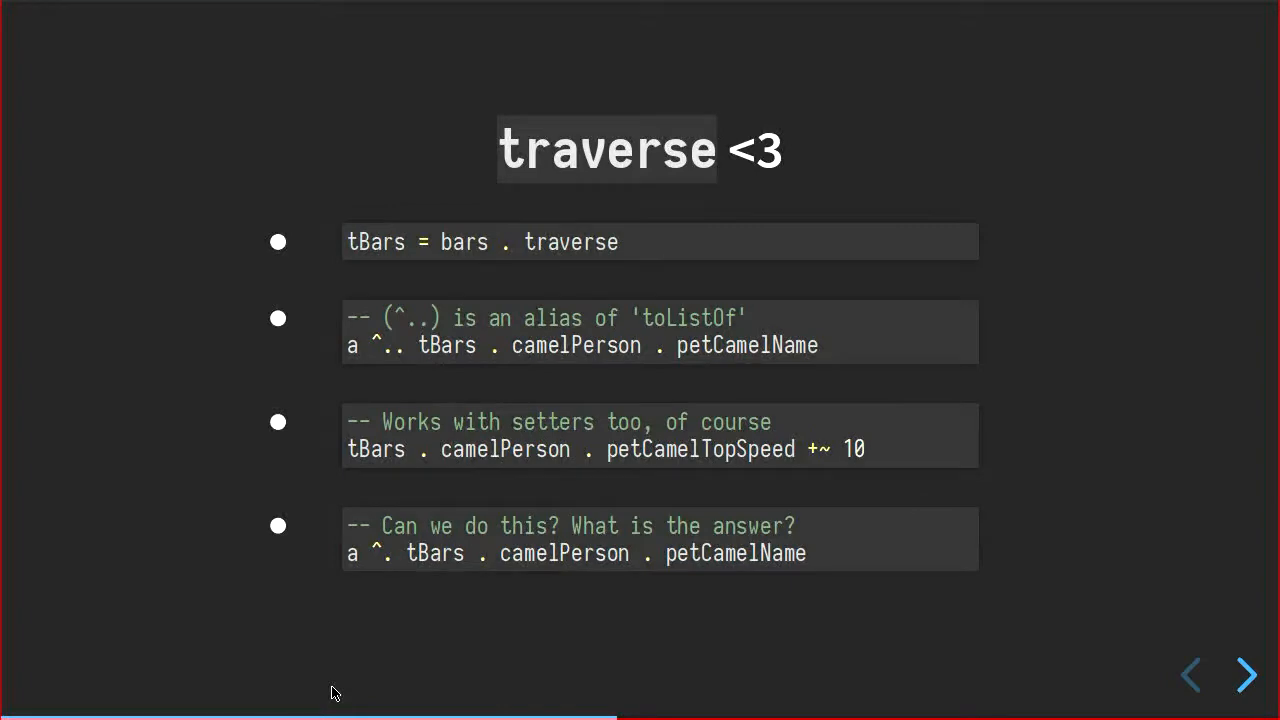
pyautogui.click(1240, 676)
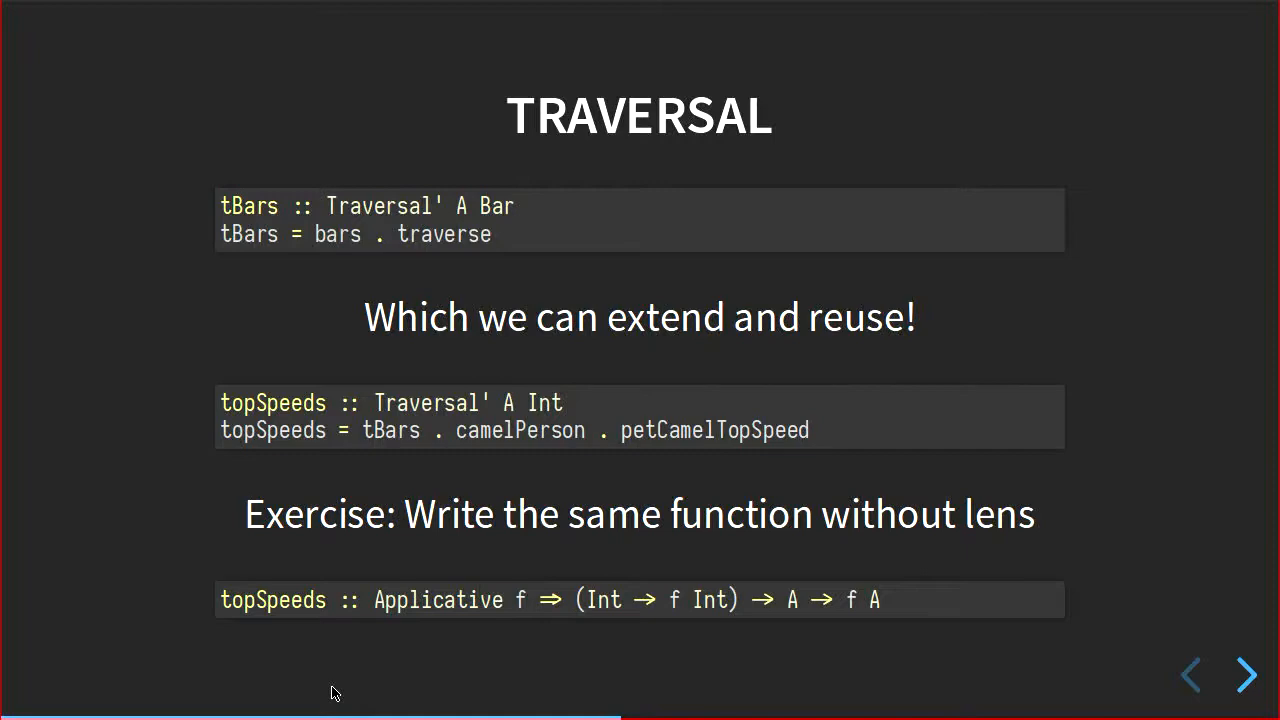
pyautogui.click(1242, 678)
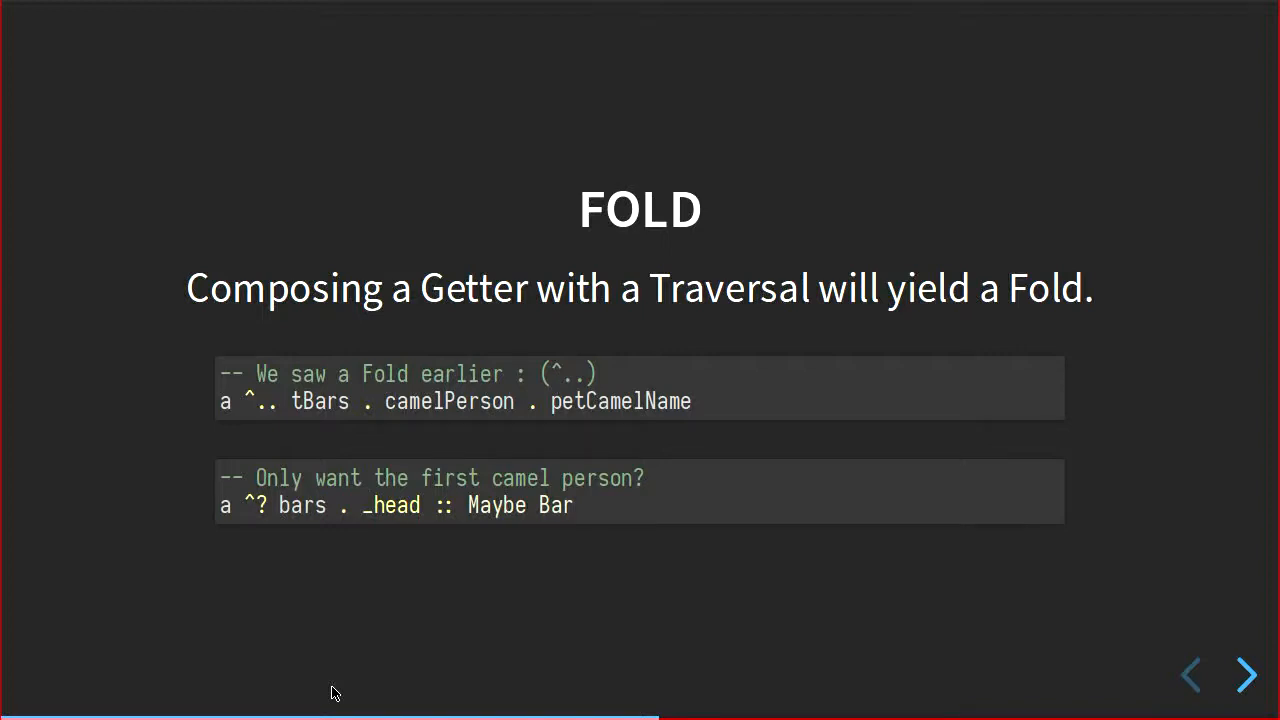
pyautogui.click(1246, 674)
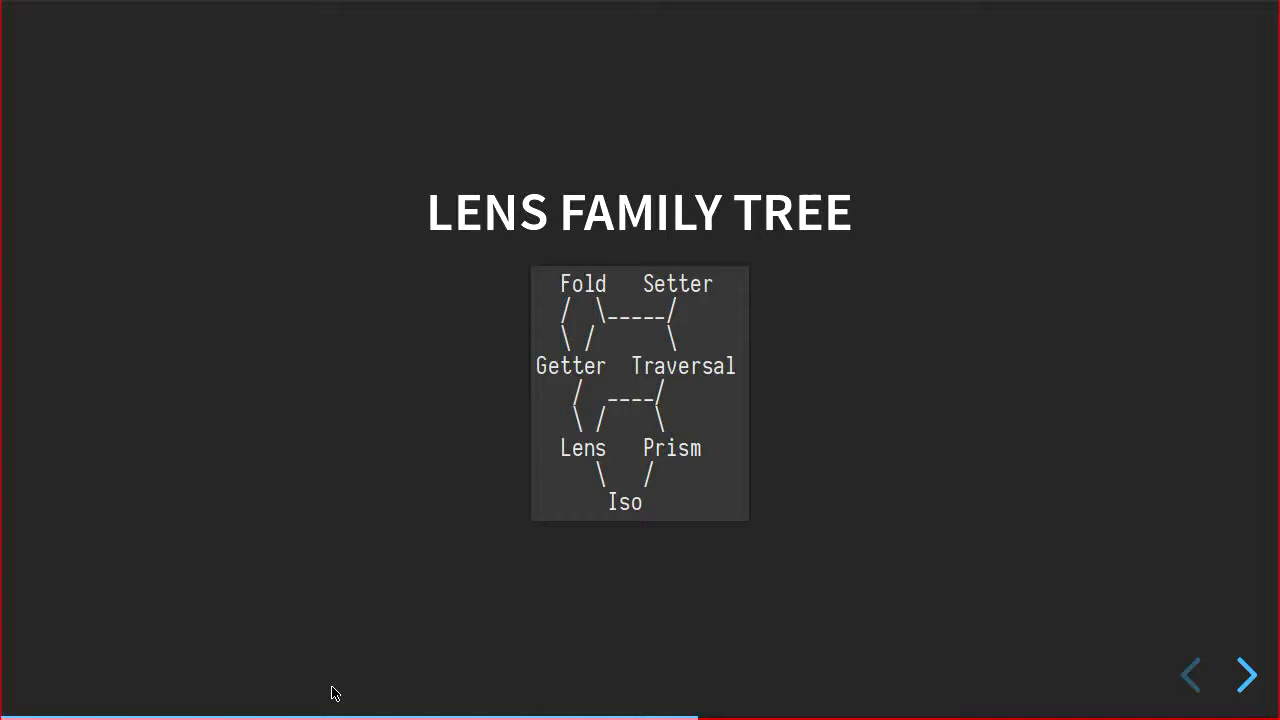
pyautogui.click(1246, 674)
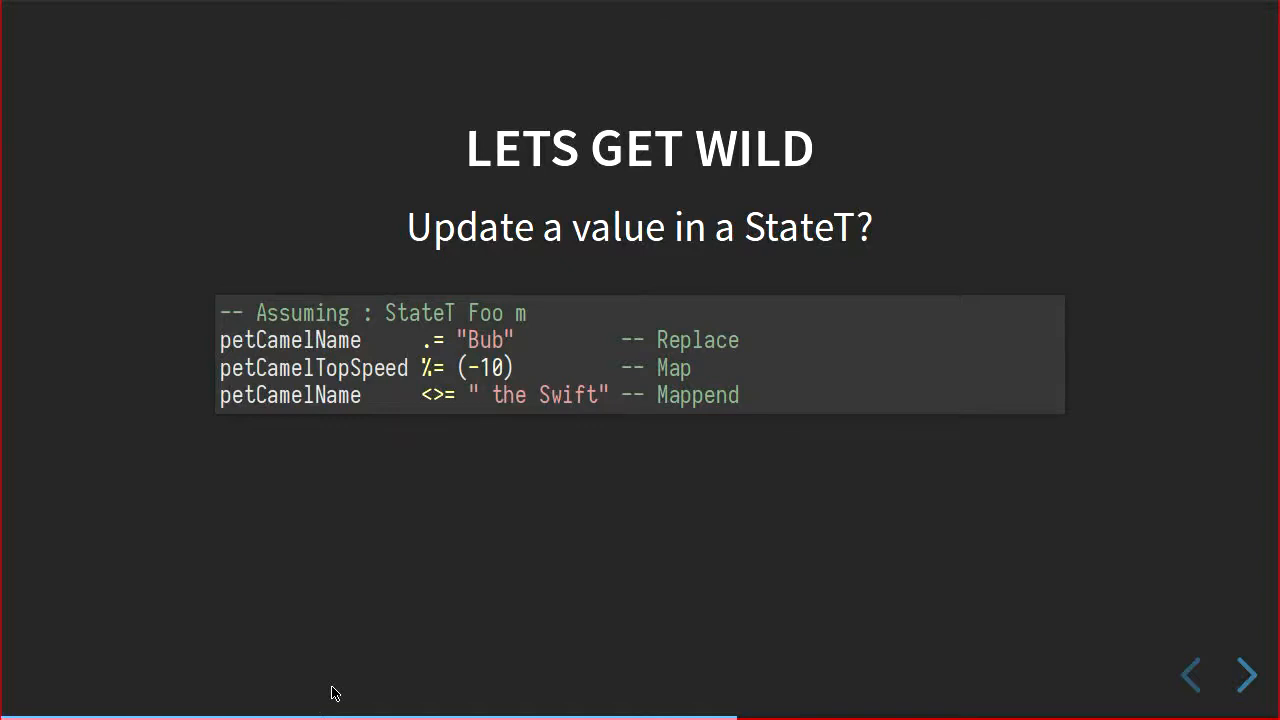
pyautogui.click(1246, 676)
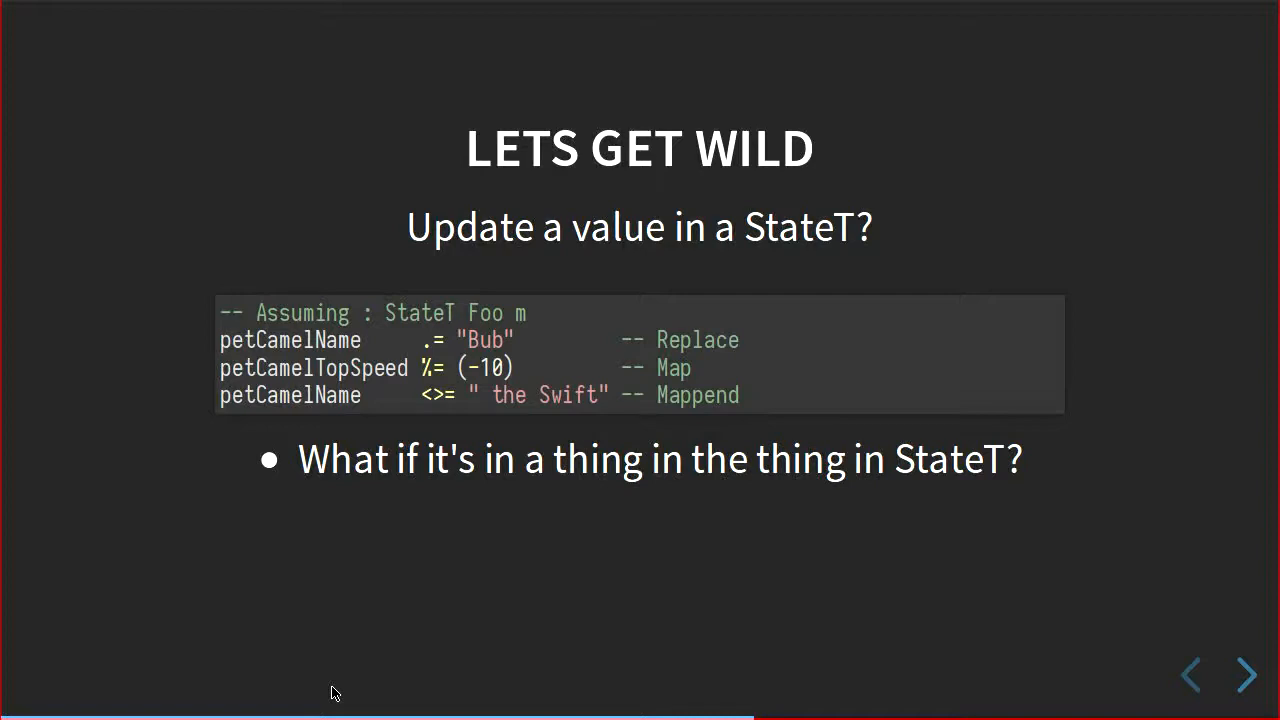
pyautogui.click(1244, 676)
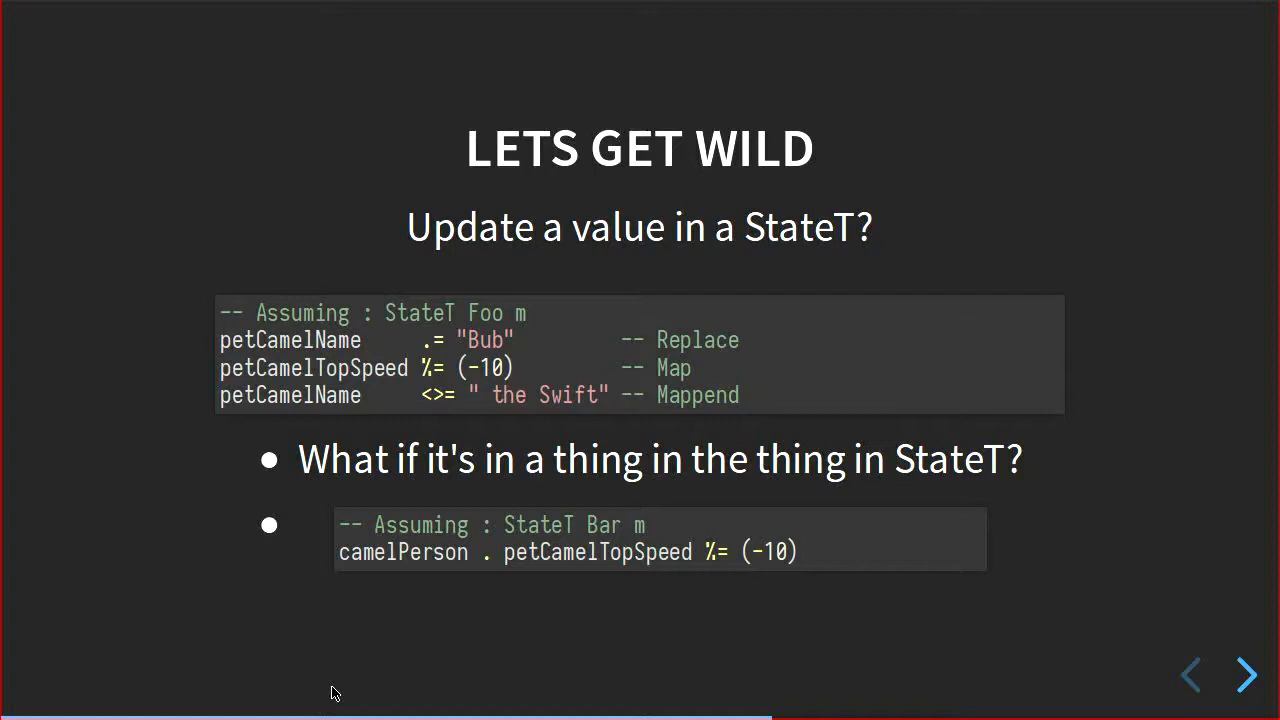
pyautogui.click(1244, 676)
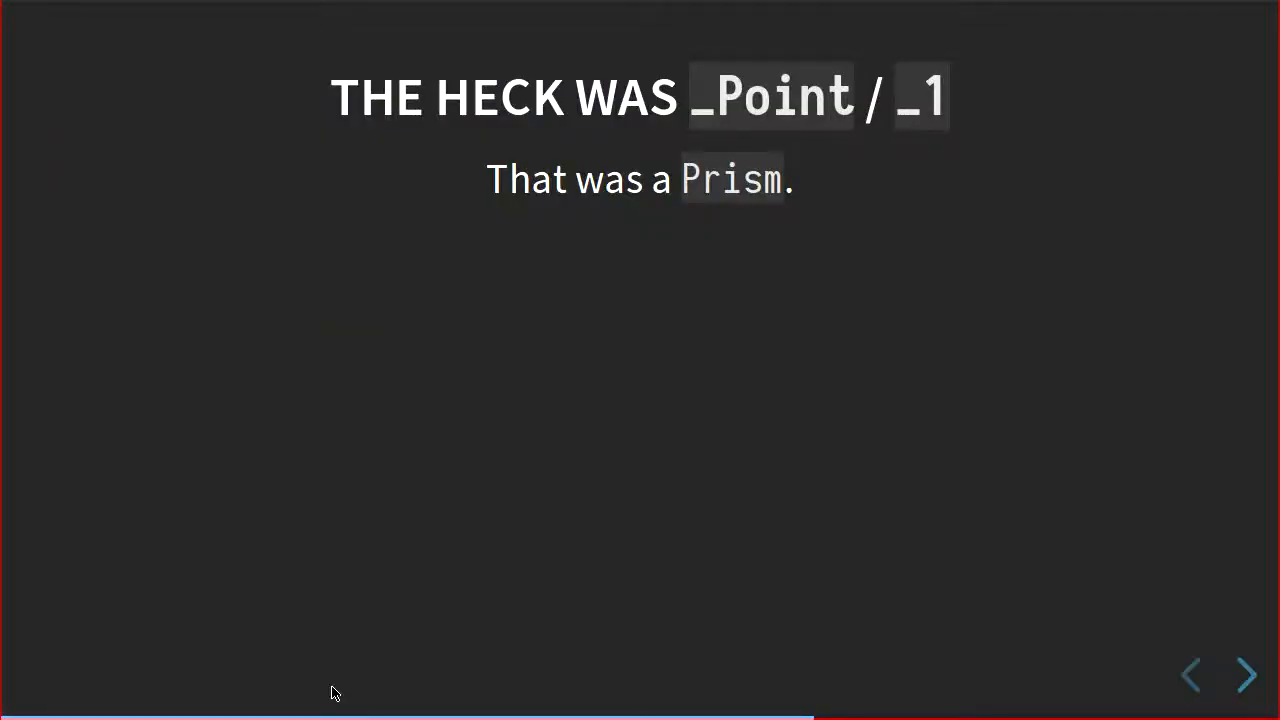
pyautogui.click(1244, 676)
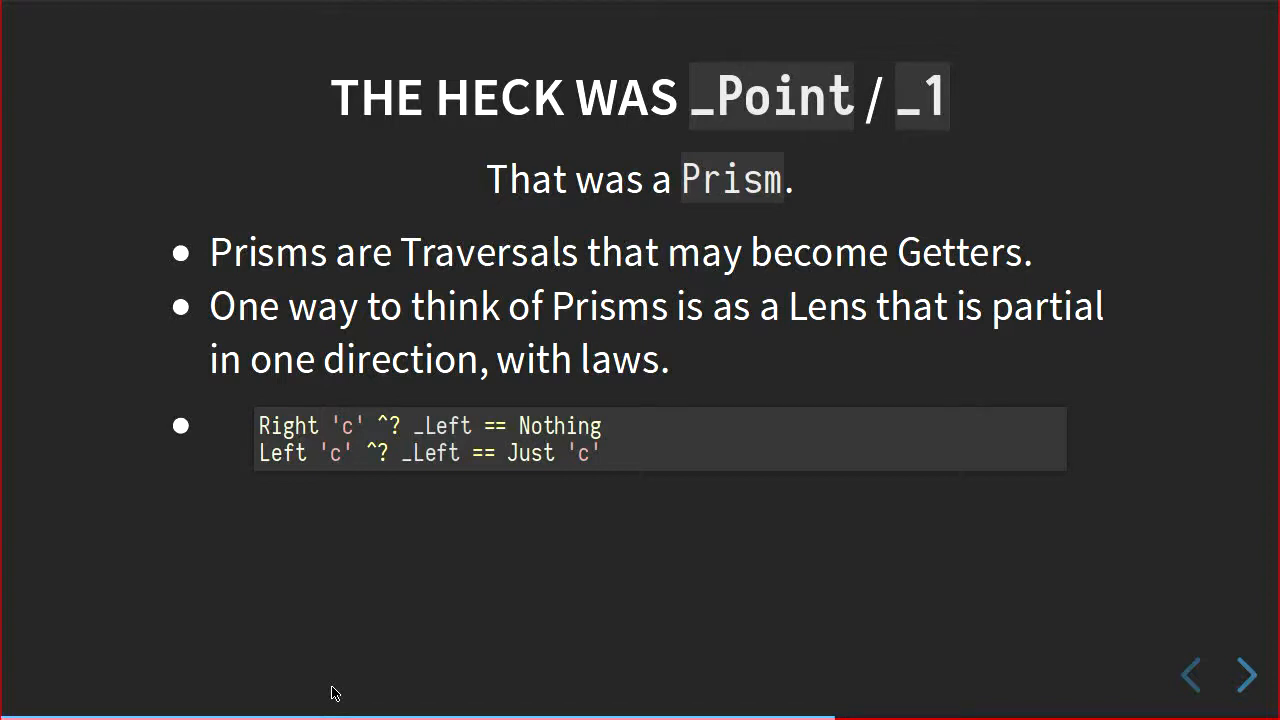
pyautogui.click(1244, 676)
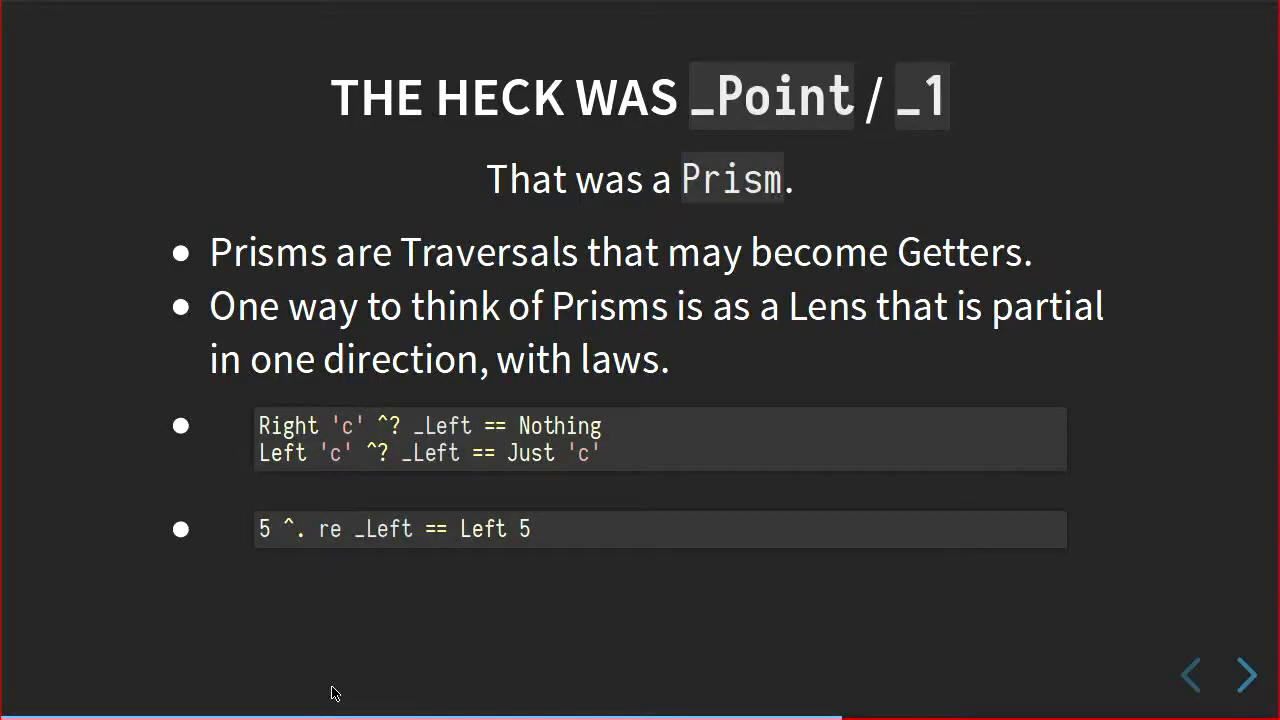
pyautogui.moveTo(308, 692)
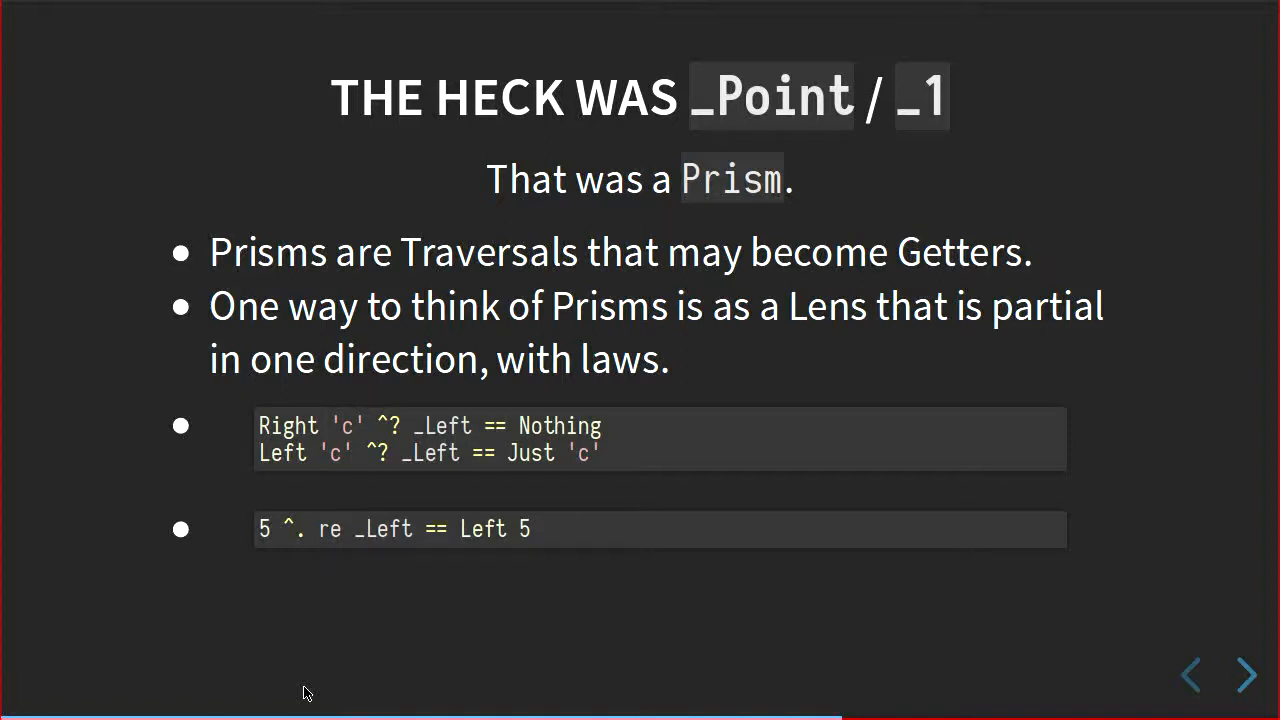
pyautogui.click(1242, 676)
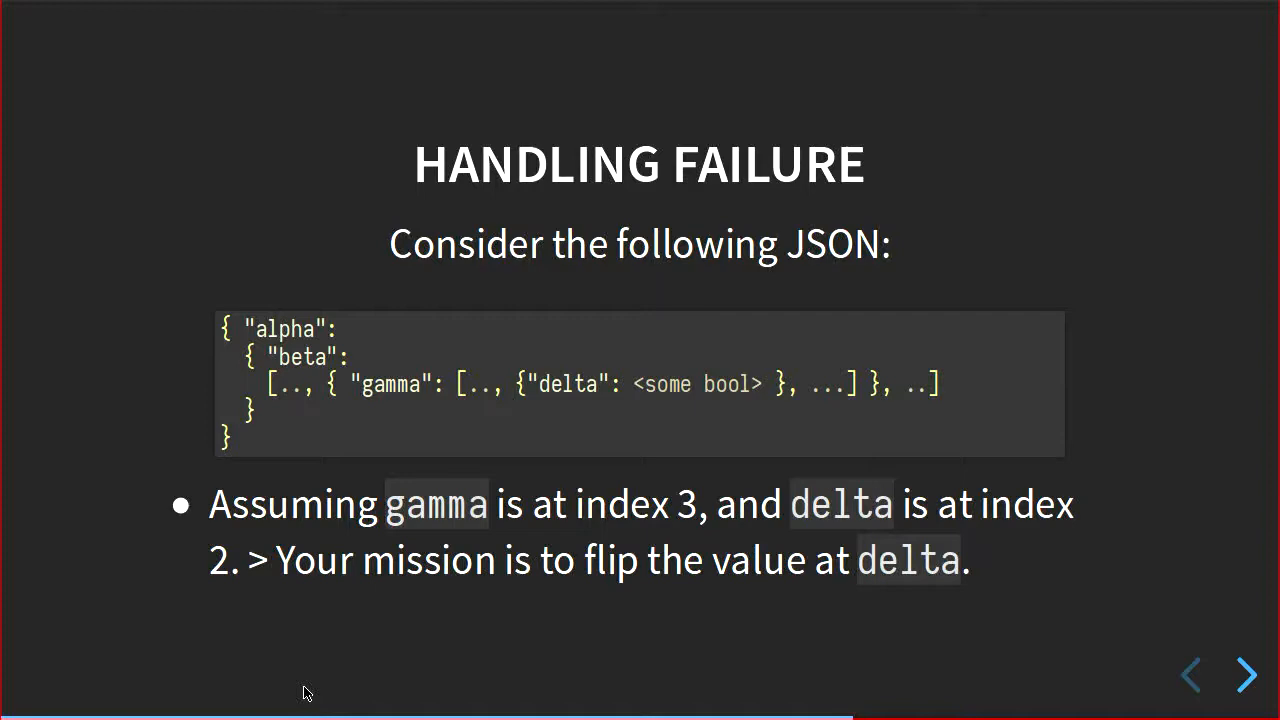
pyautogui.click(1242, 676)
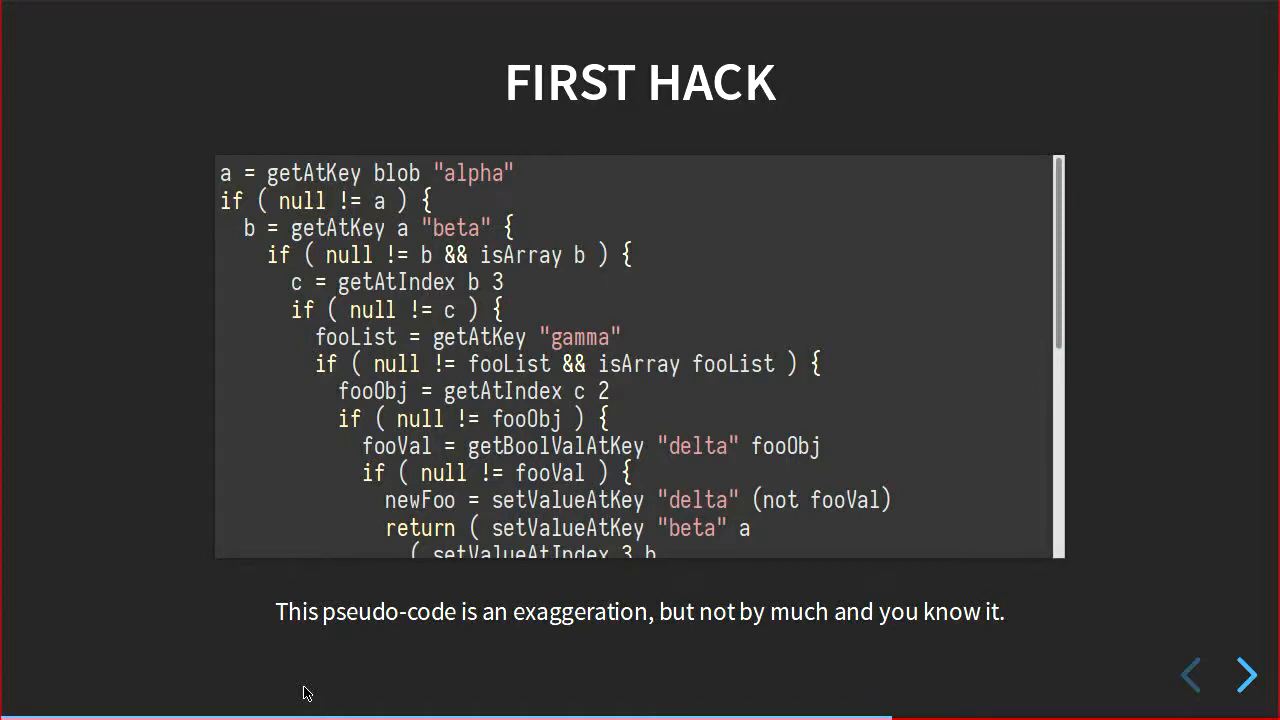
pyautogui.click(1244, 676)
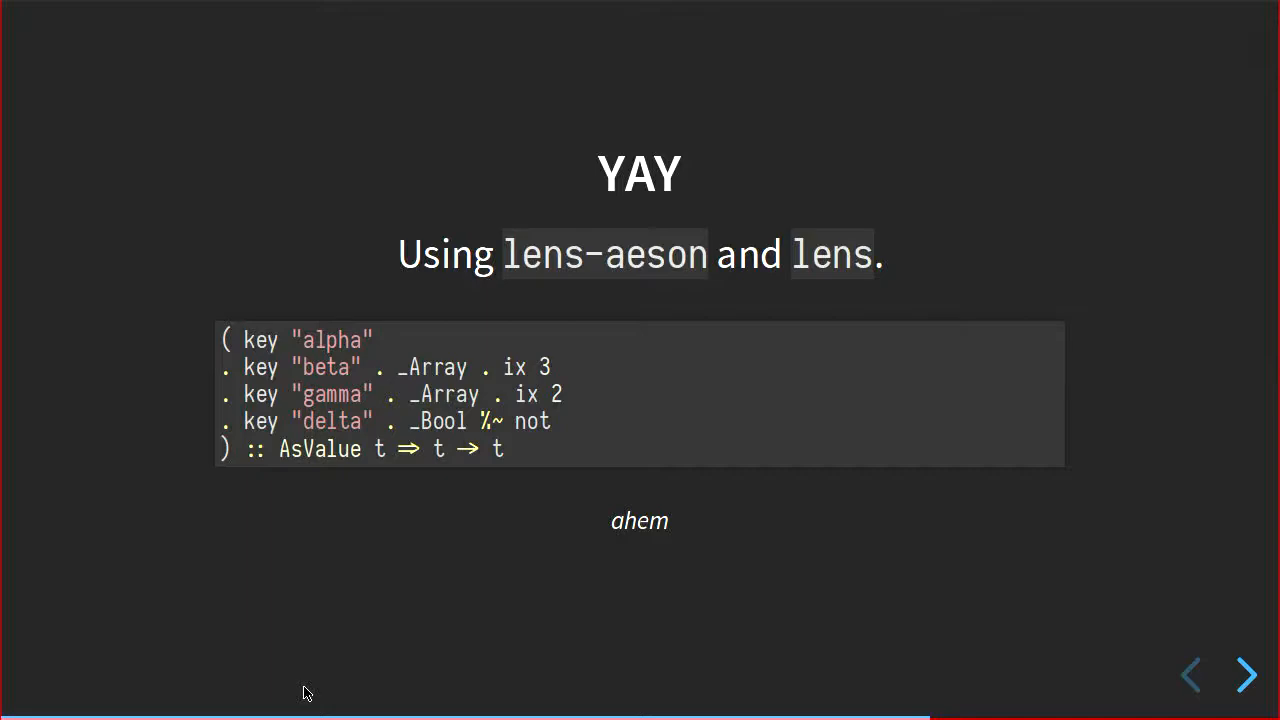
pyautogui.click(1246, 674)
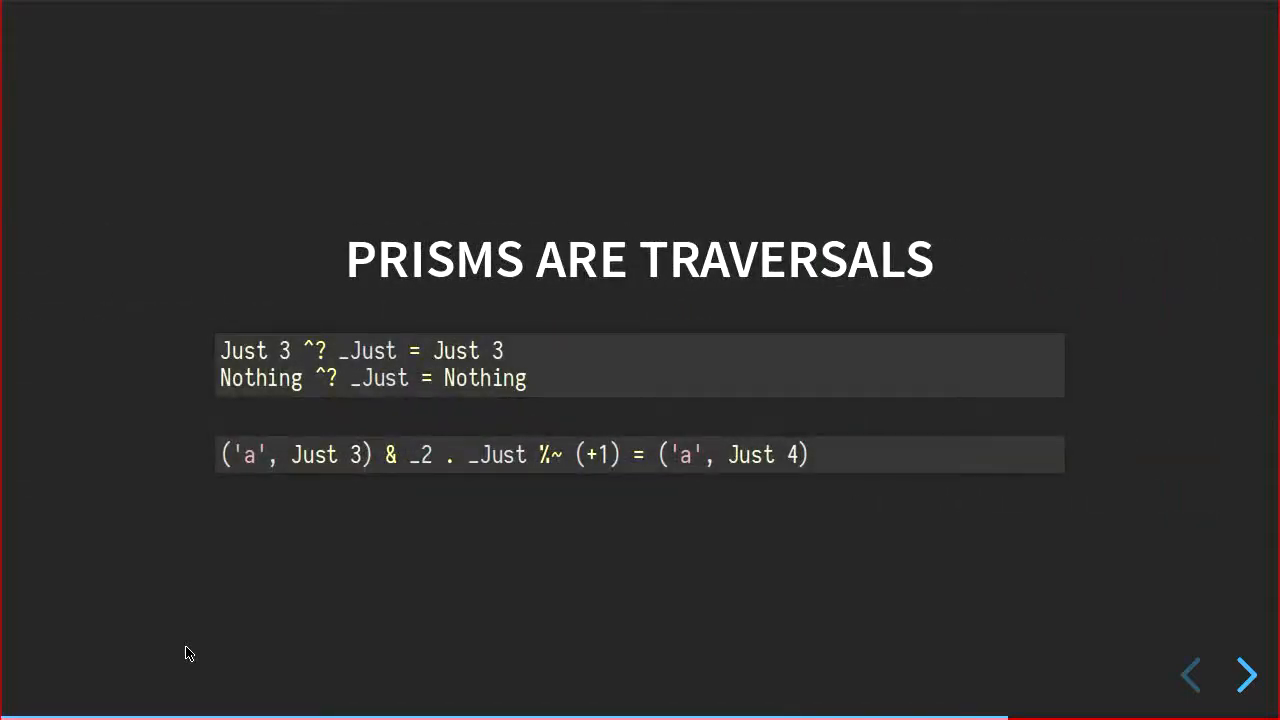
pyautogui.click(1242, 676)
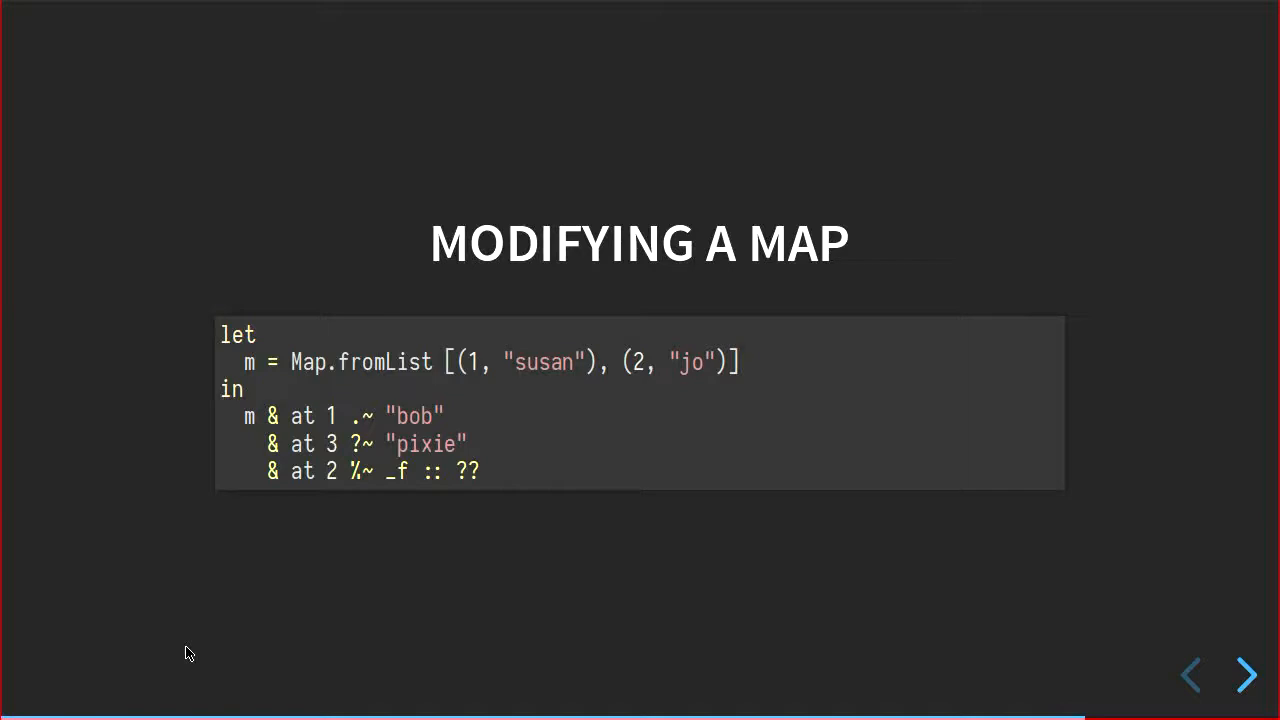
pyautogui.click(1244, 676)
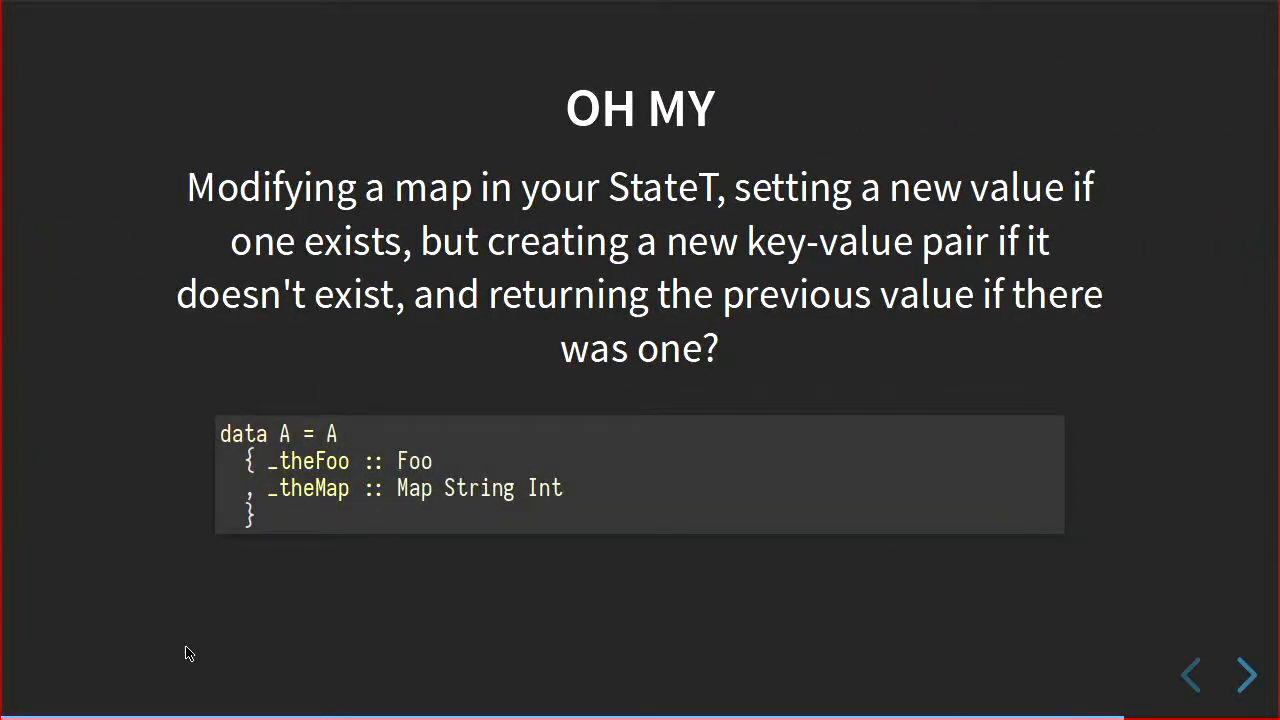
pyautogui.click(1244, 676)
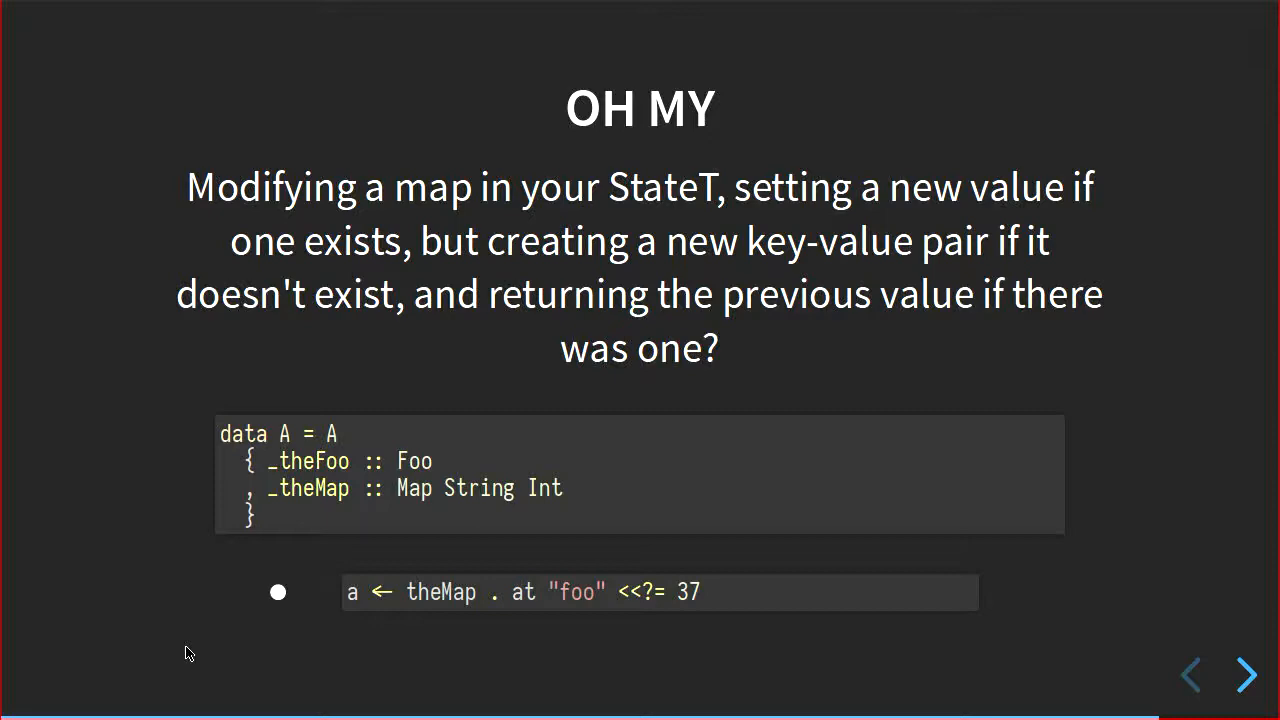
pyautogui.click(1246, 676)
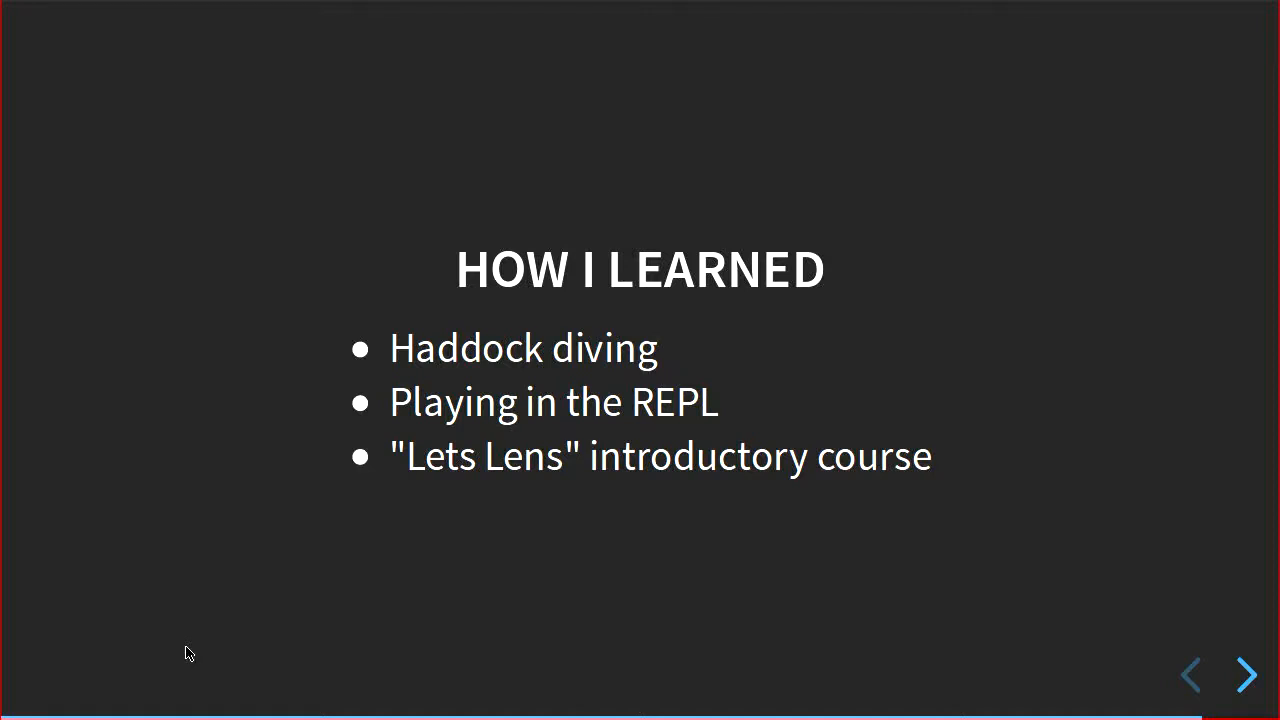
pyautogui.click(1240, 676)
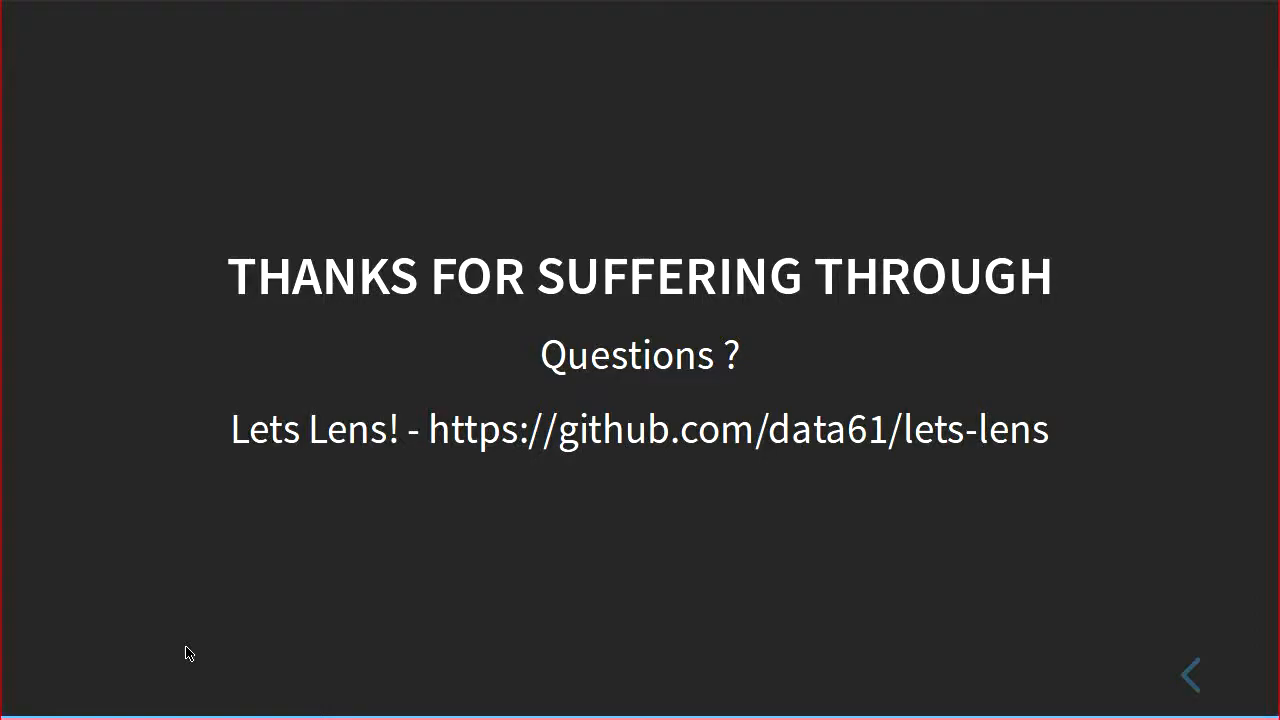